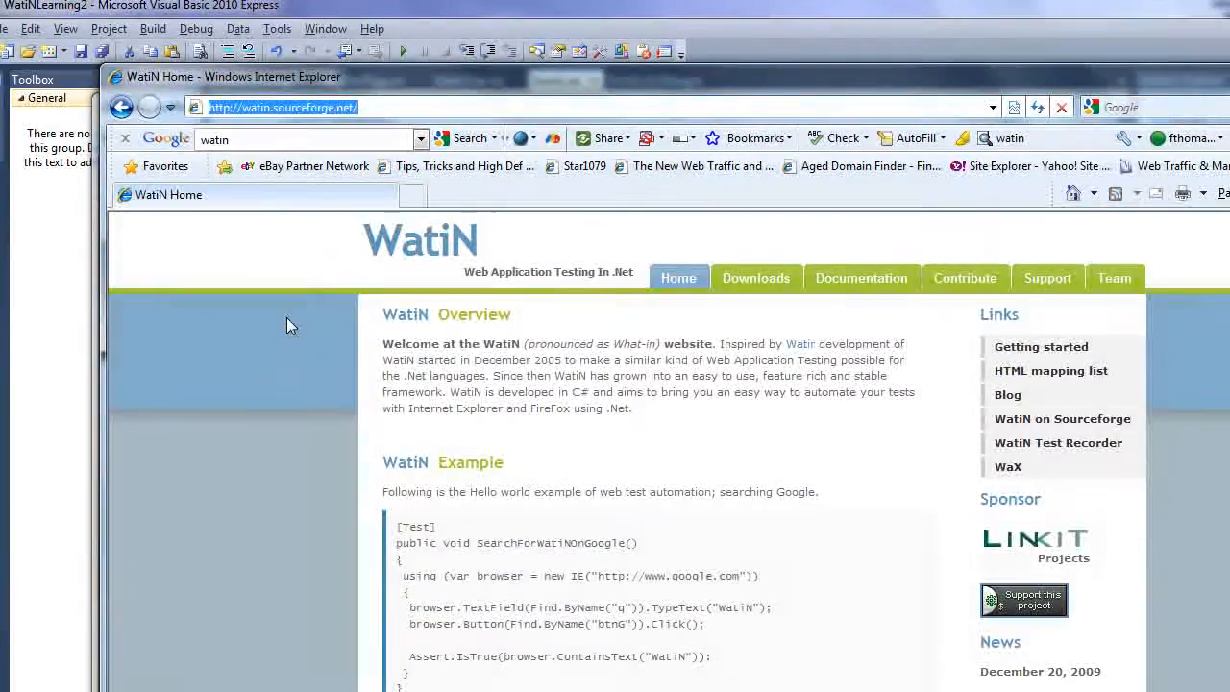
pyautogui.moveTo(294, 355)
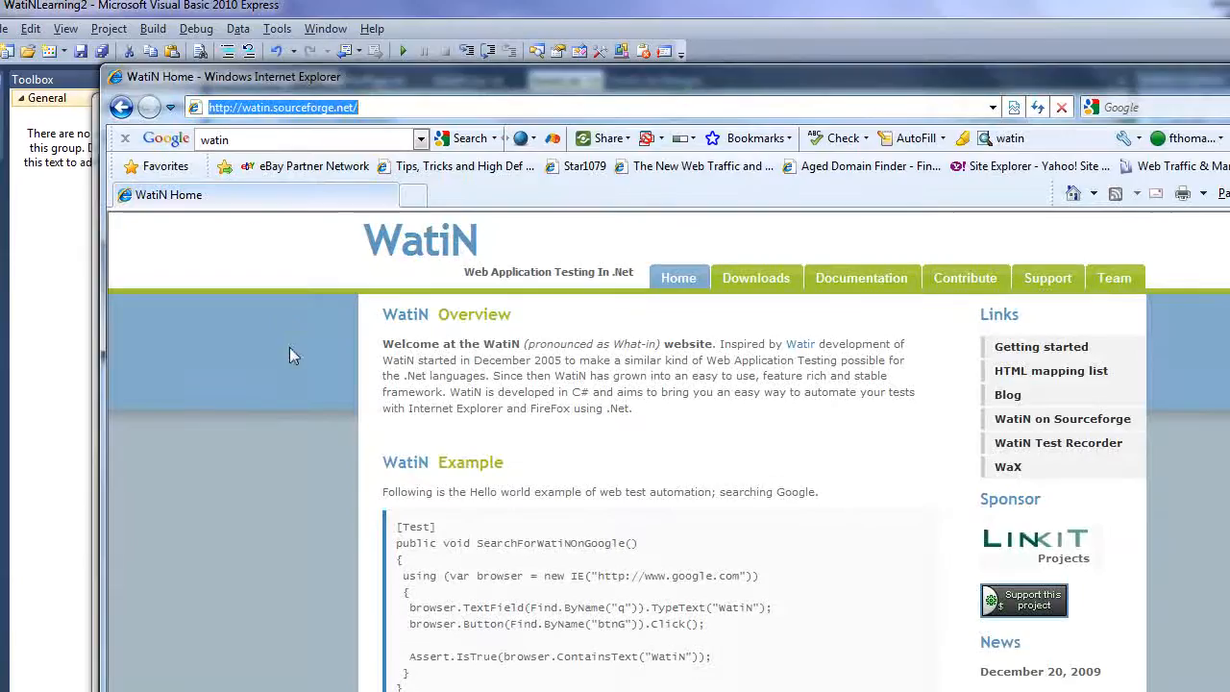
pyautogui.moveTo(287, 365)
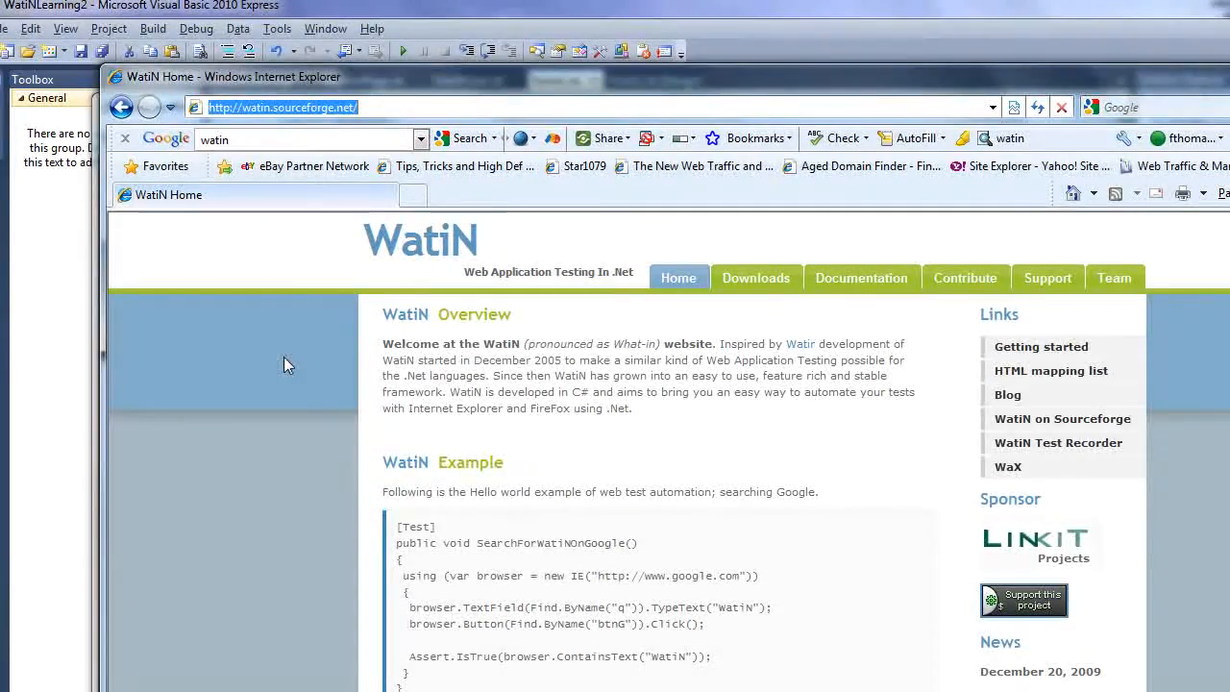
pyautogui.moveTo(690, 468)
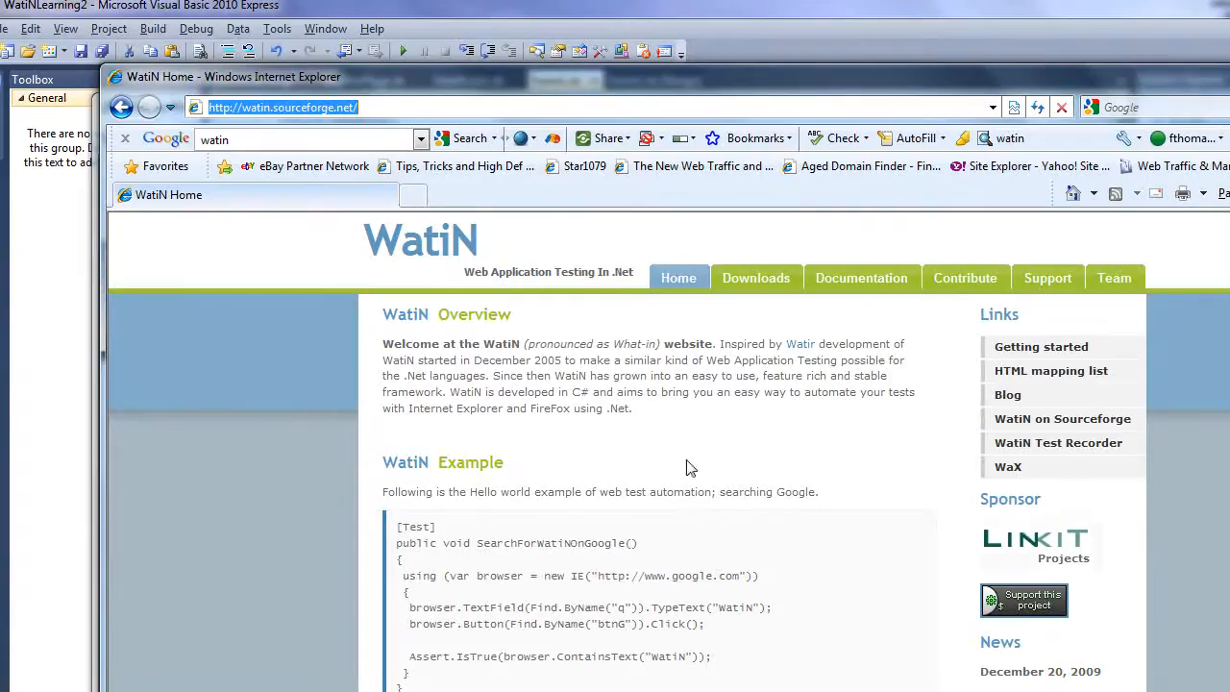
pyautogui.moveTo(346, 497)
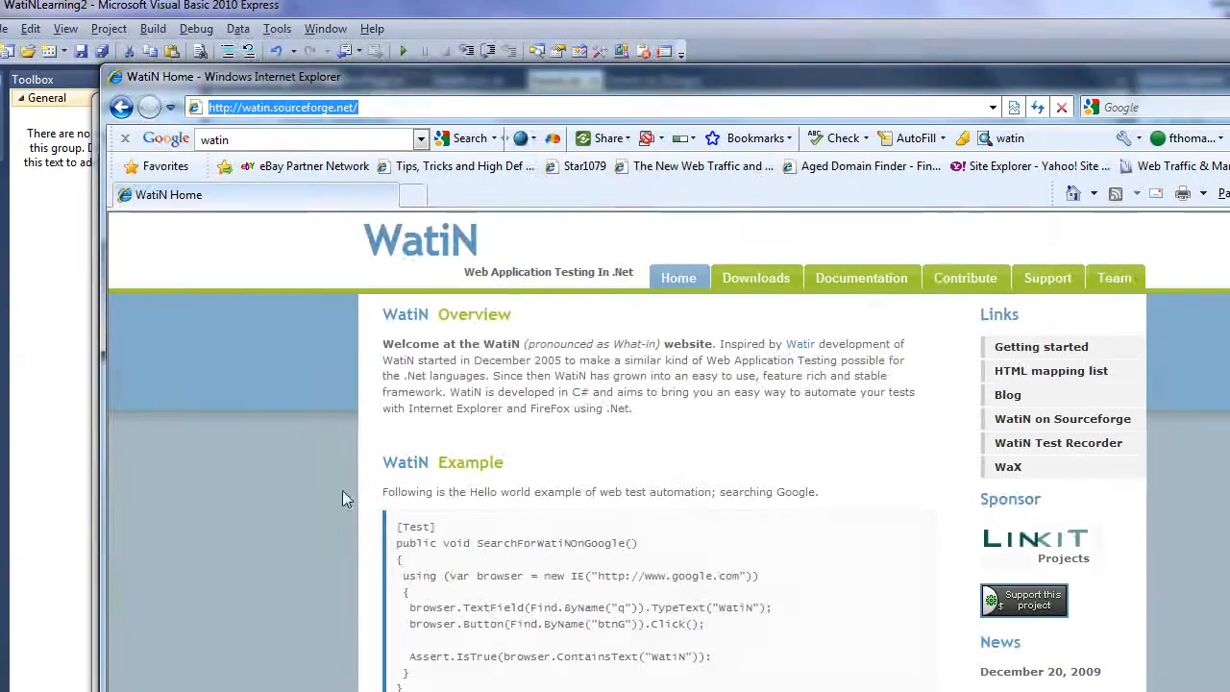
pyautogui.moveTo(579, 475)
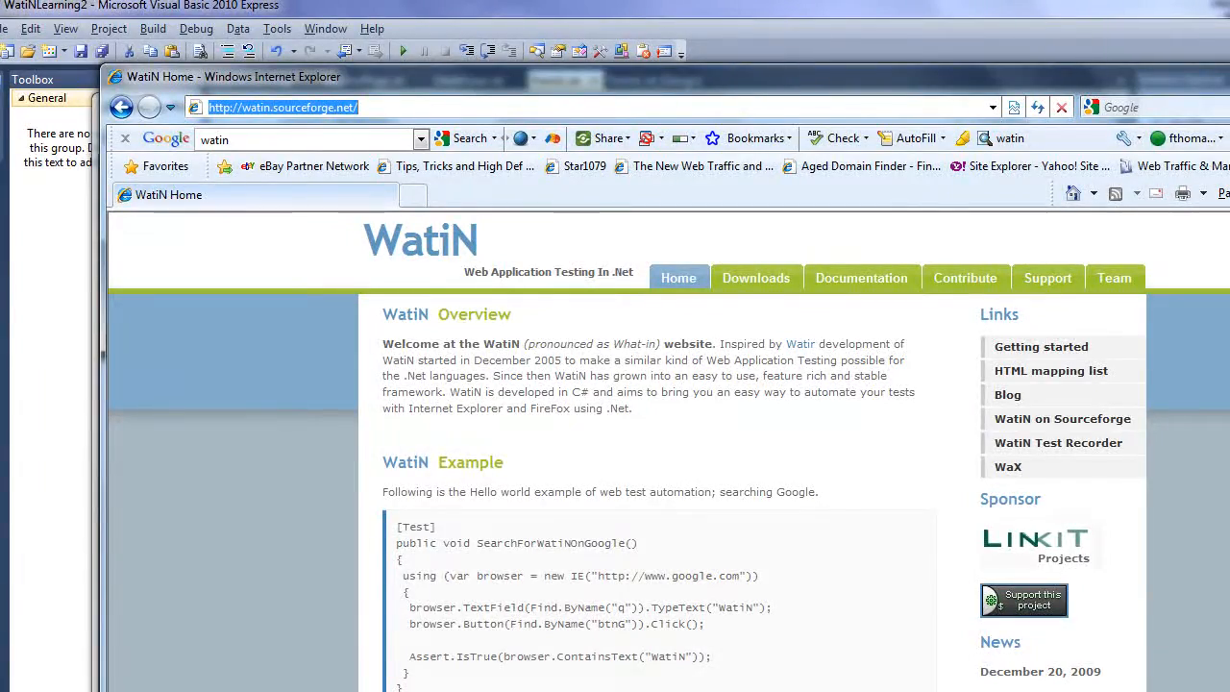
# Step: Scroll the UBot Junkie WatiN installation post down to the lib folder screenshot
pyautogui.scroll(-3)
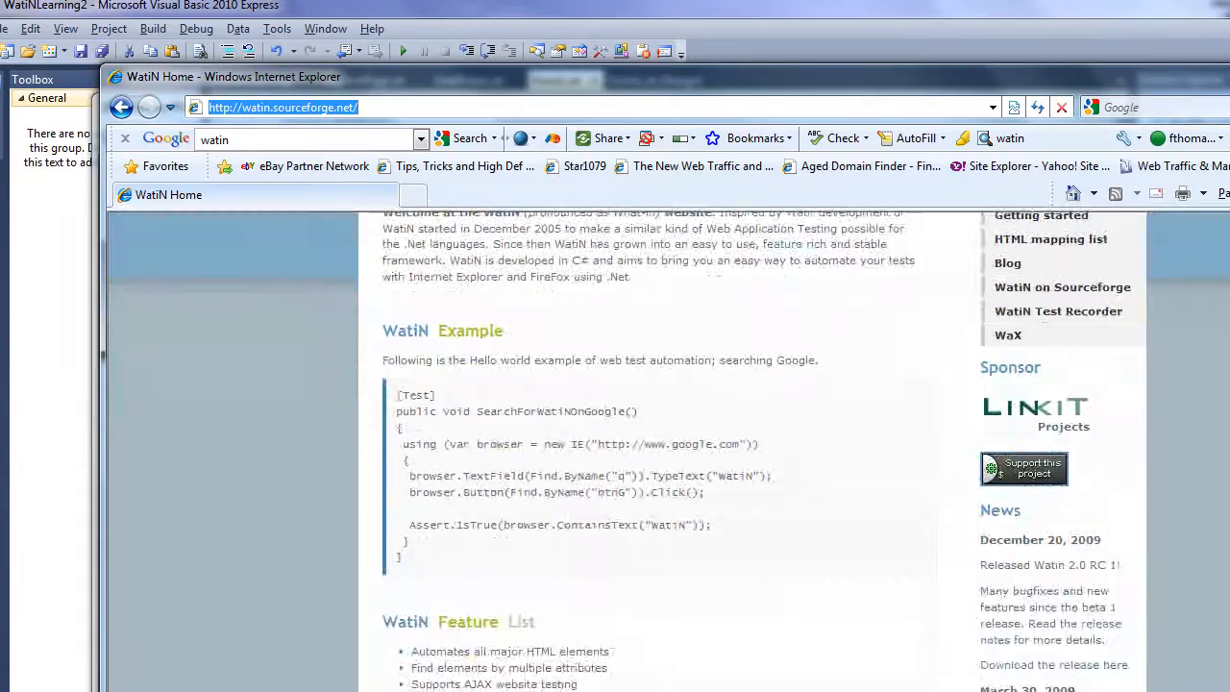
pyautogui.scroll(-3)
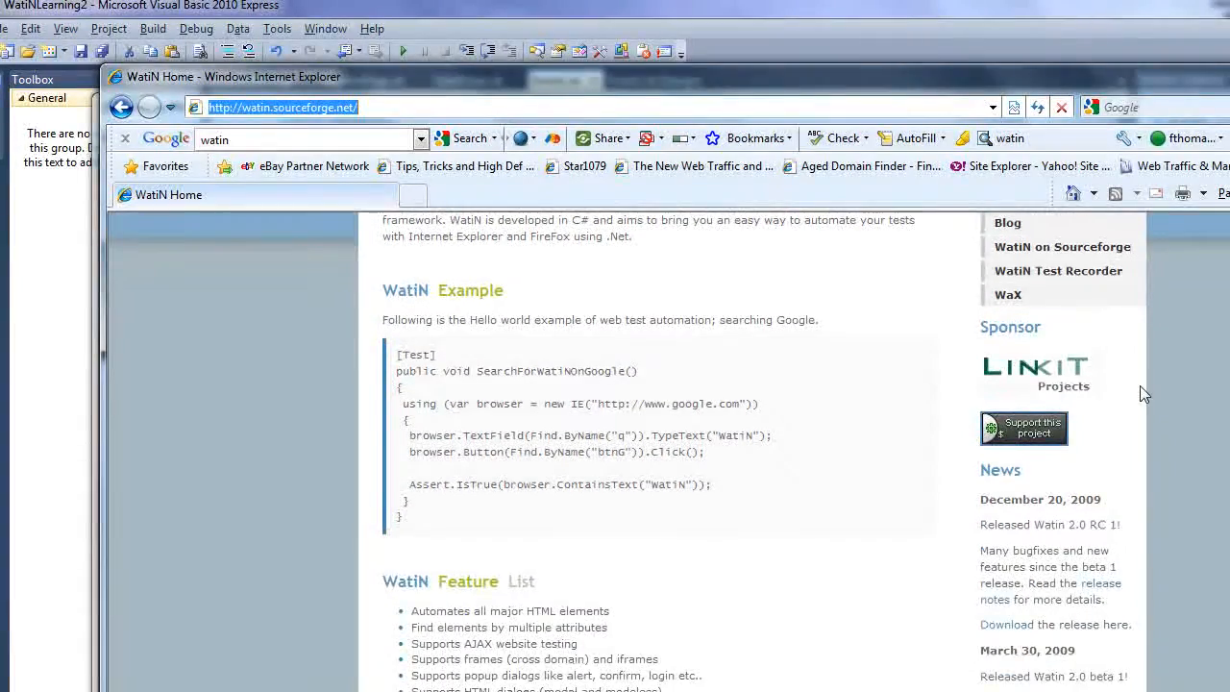
pyautogui.moveTo(539, 466)
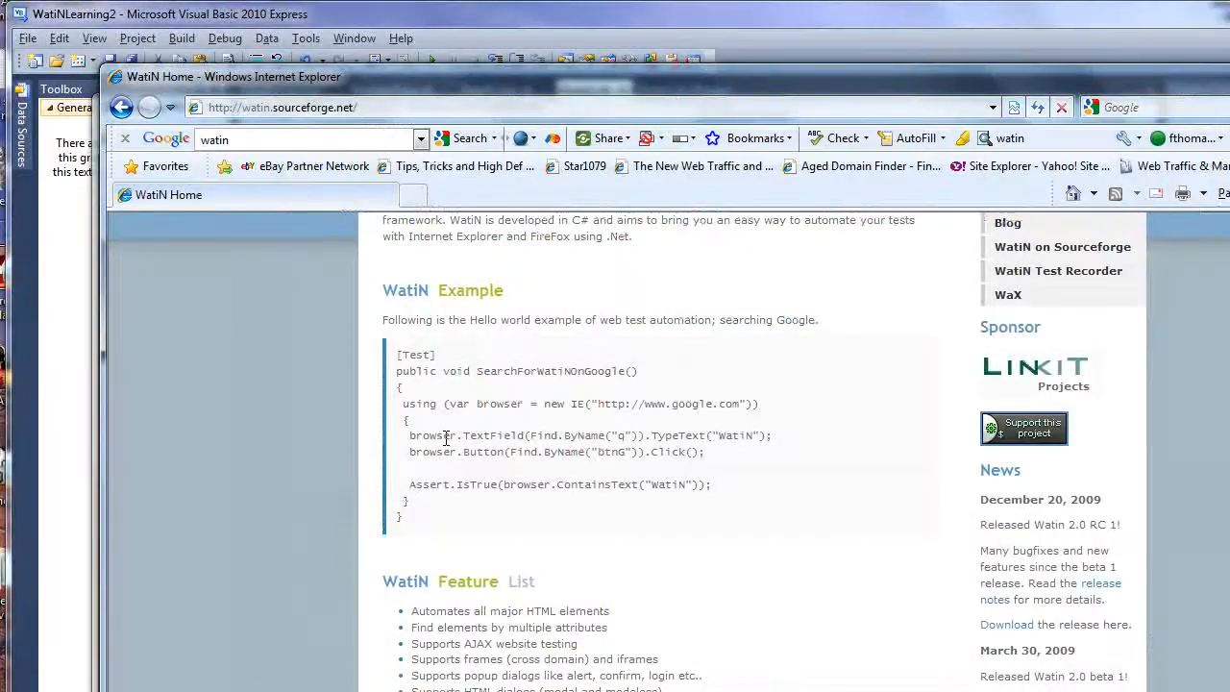
pyautogui.moveTo(668, 452)
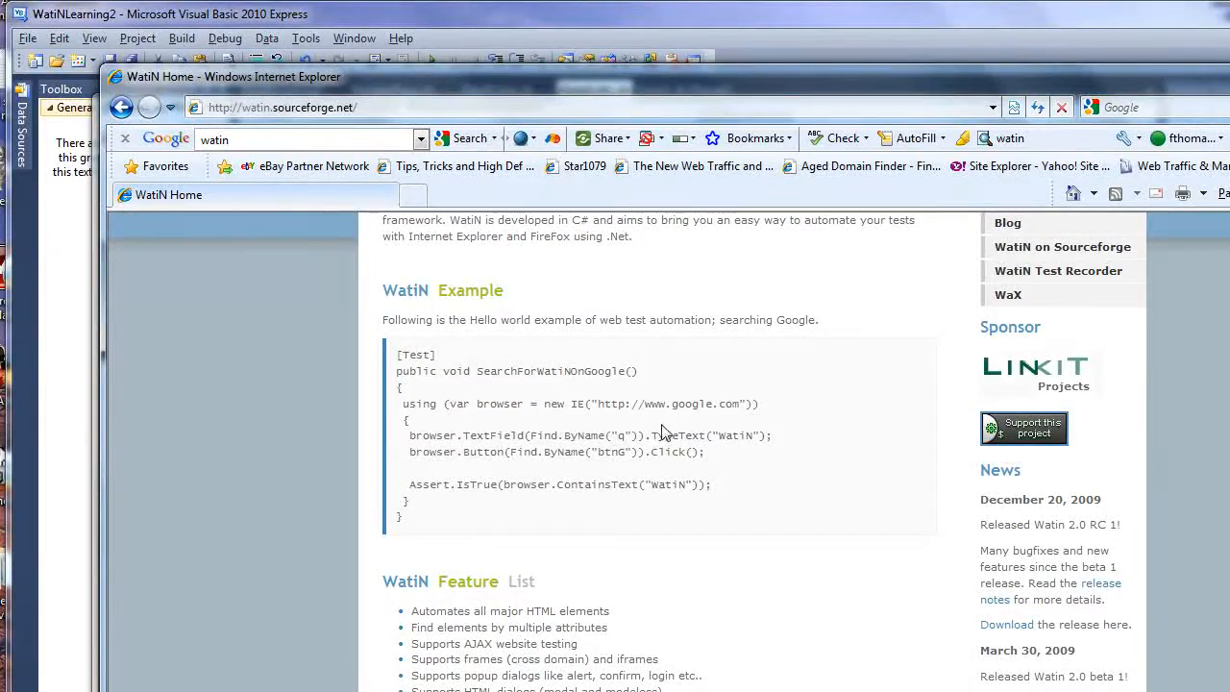
pyautogui.moveTo(475, 507)
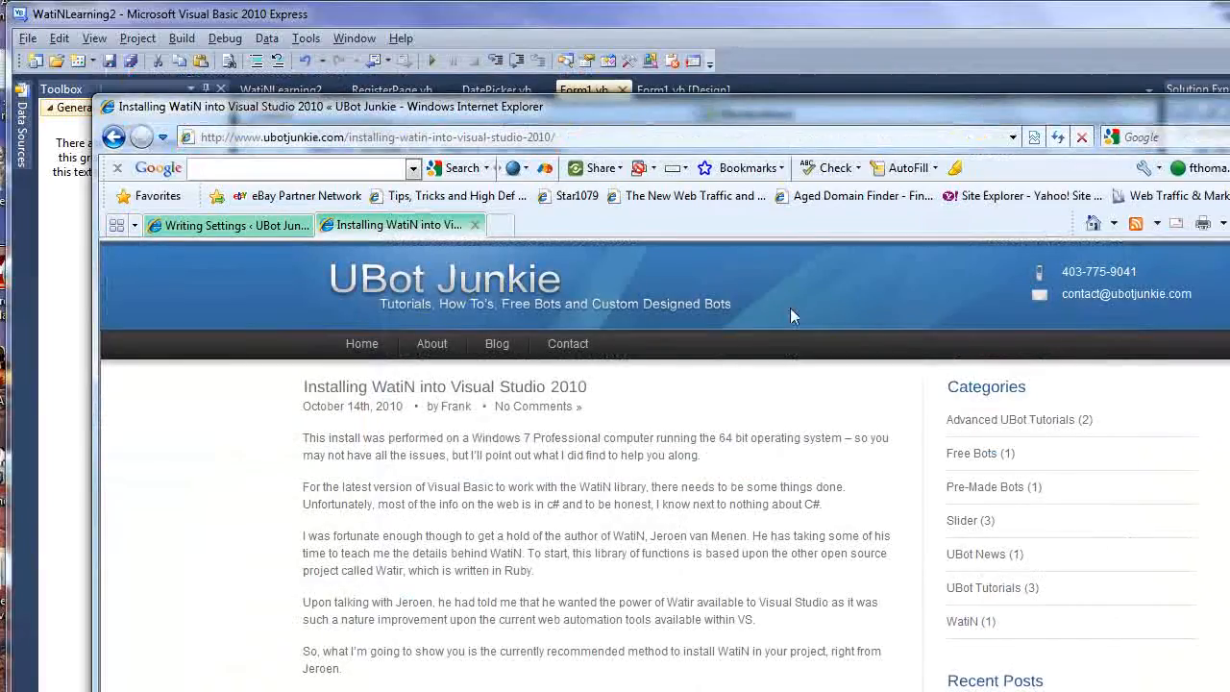
pyautogui.moveTo(370, 399)
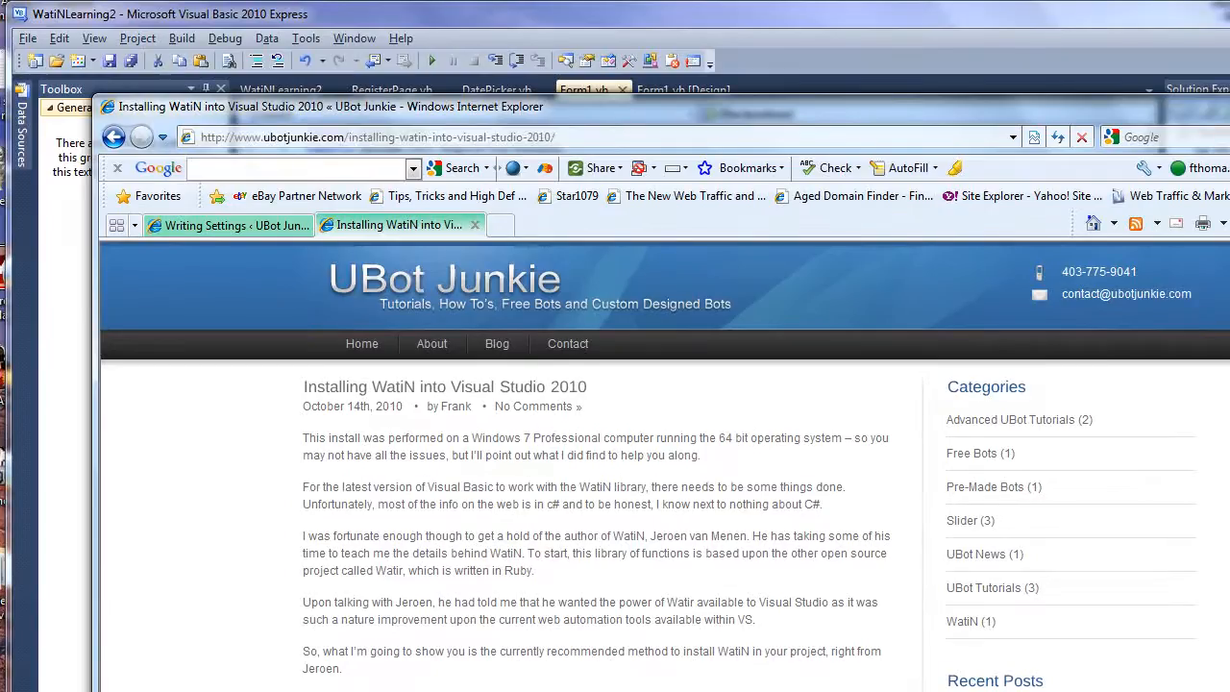
pyautogui.scroll(-3)
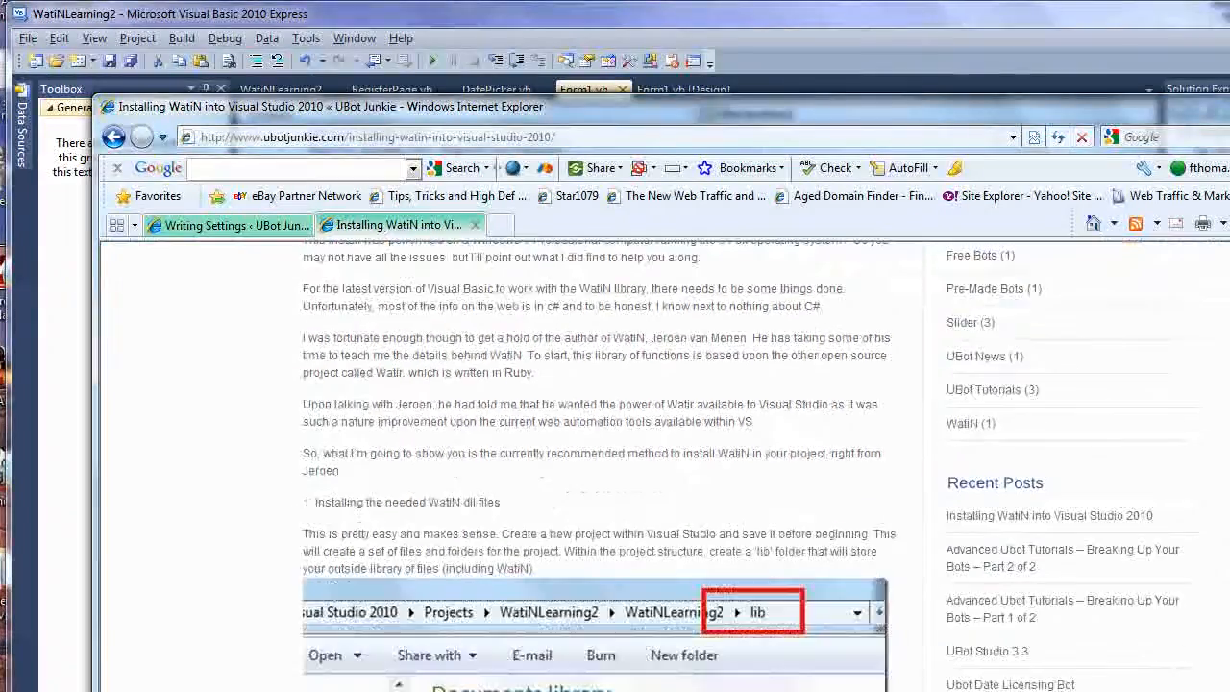
pyautogui.scroll(-3)
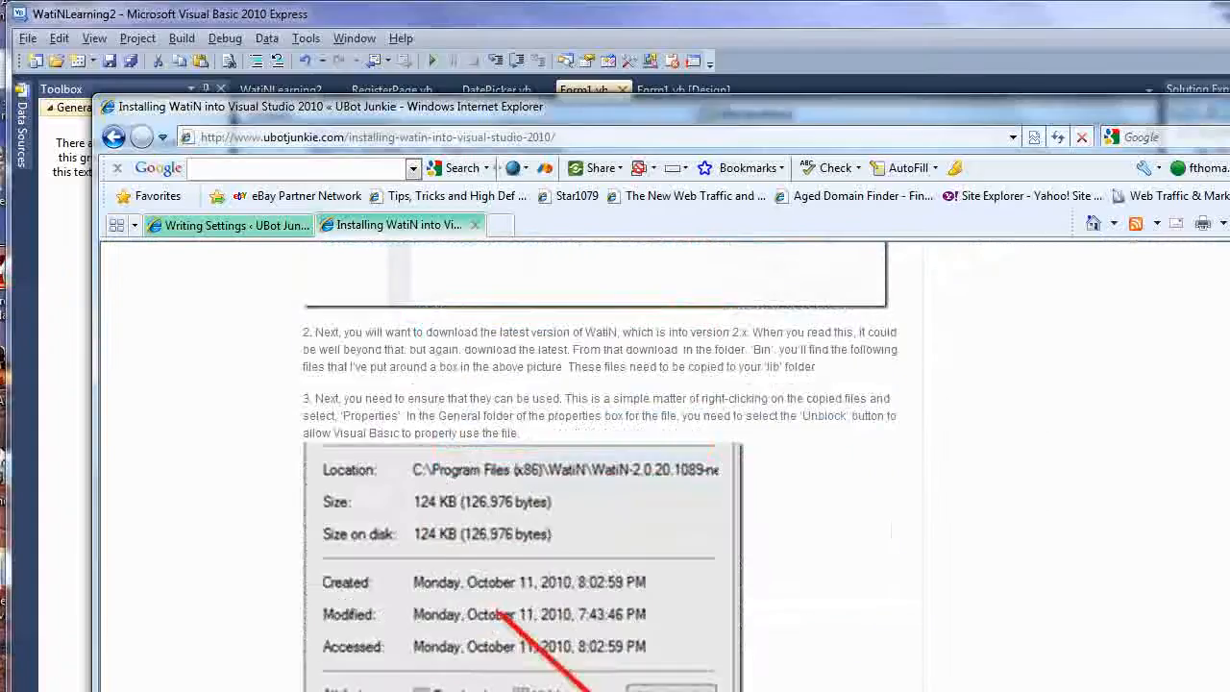
pyautogui.scroll(3)
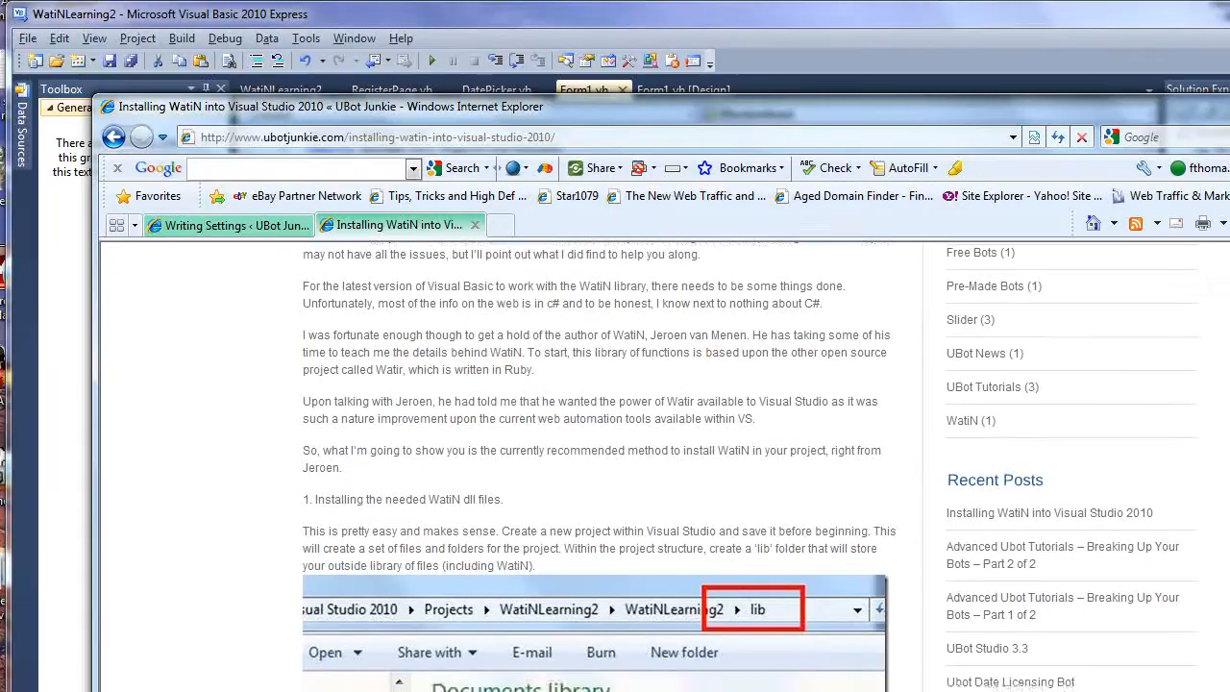
pyautogui.scroll(-3)
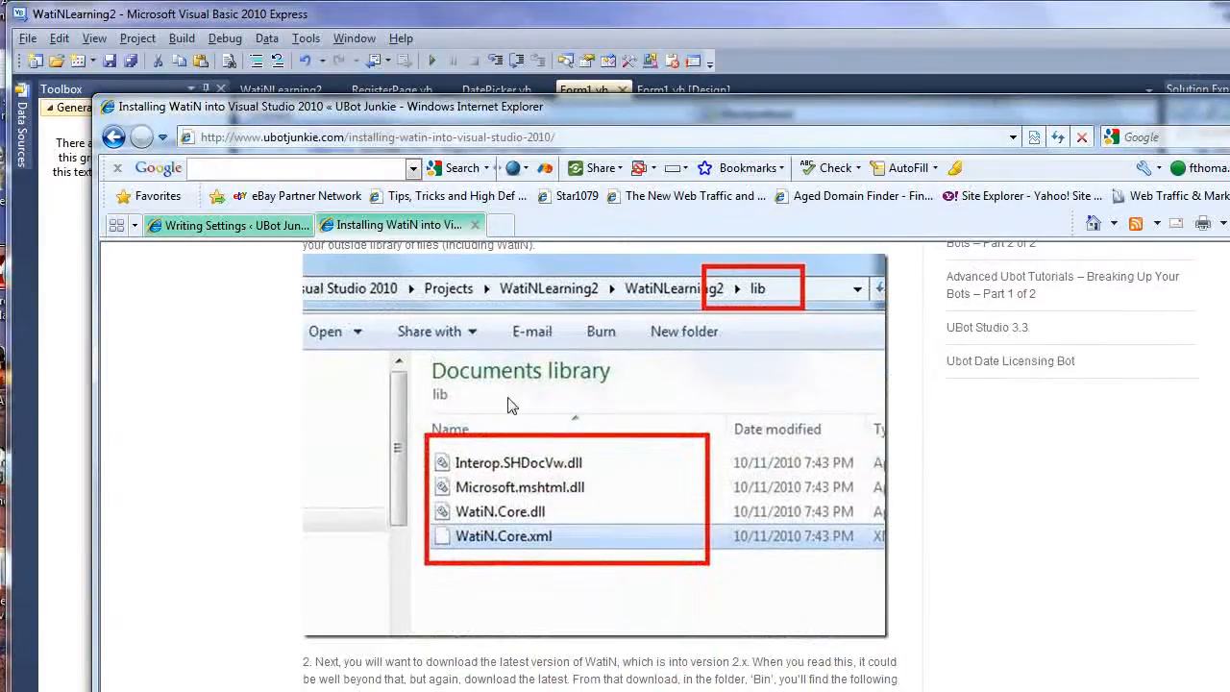
pyautogui.moveTo(418, 302)
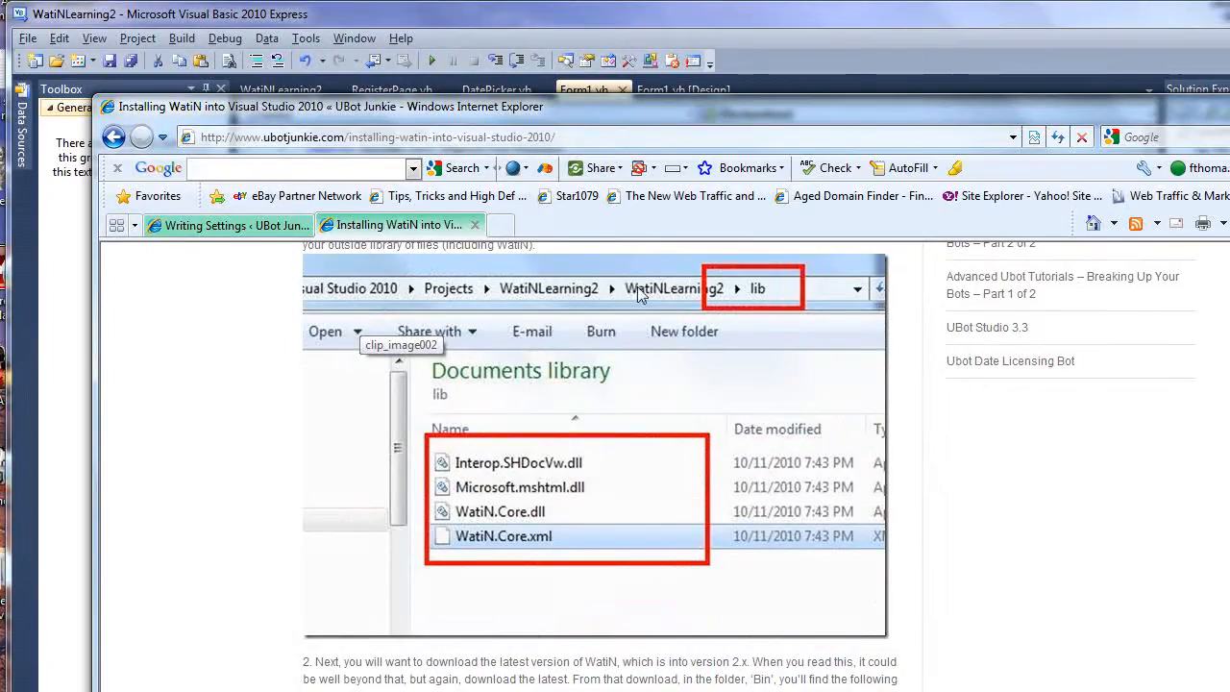
pyautogui.moveTo(661, 293)
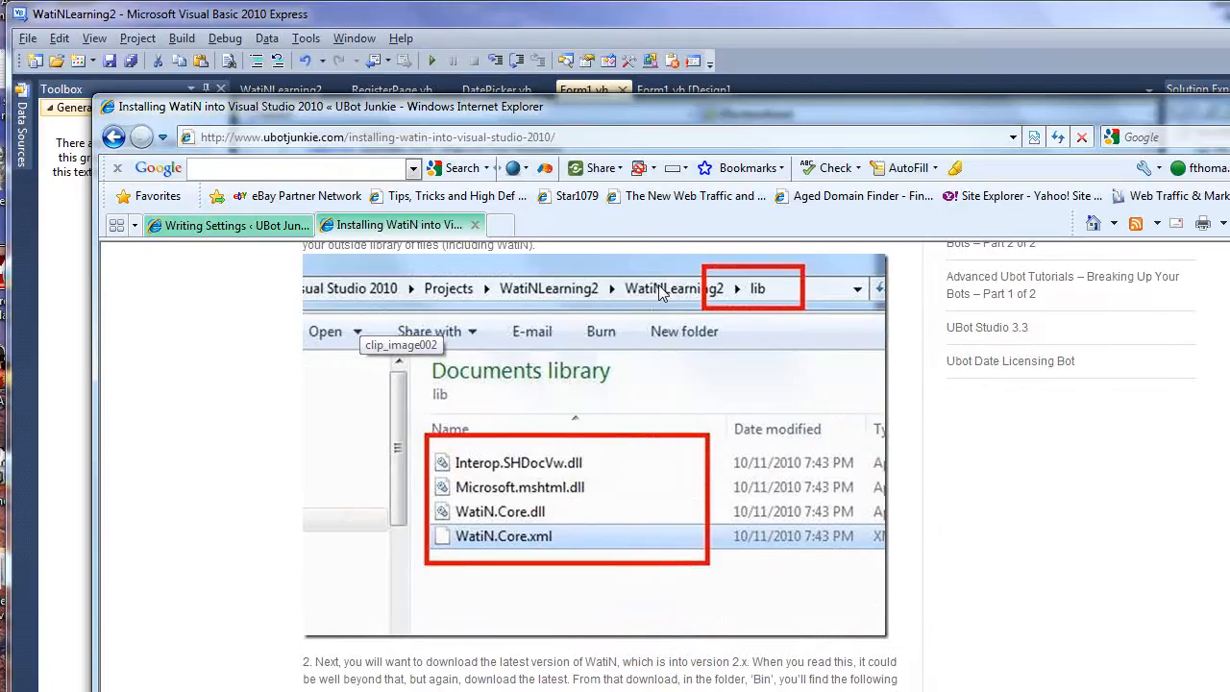
pyautogui.moveTo(663, 303)
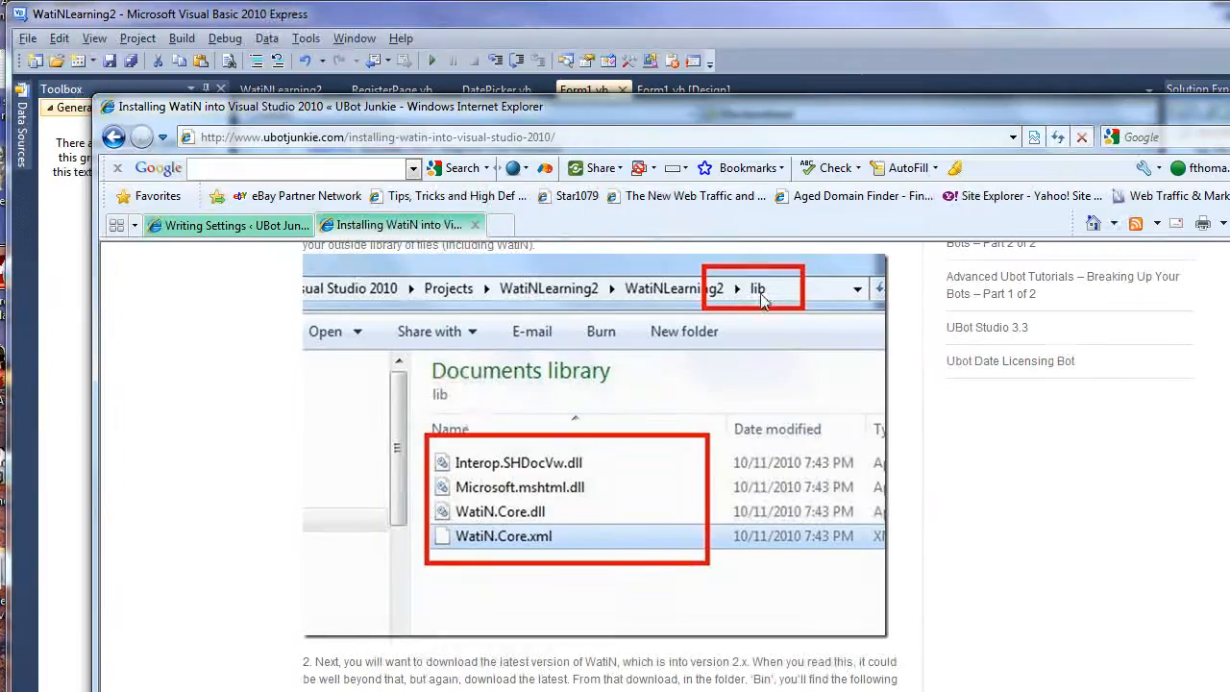
pyautogui.moveTo(423, 460)
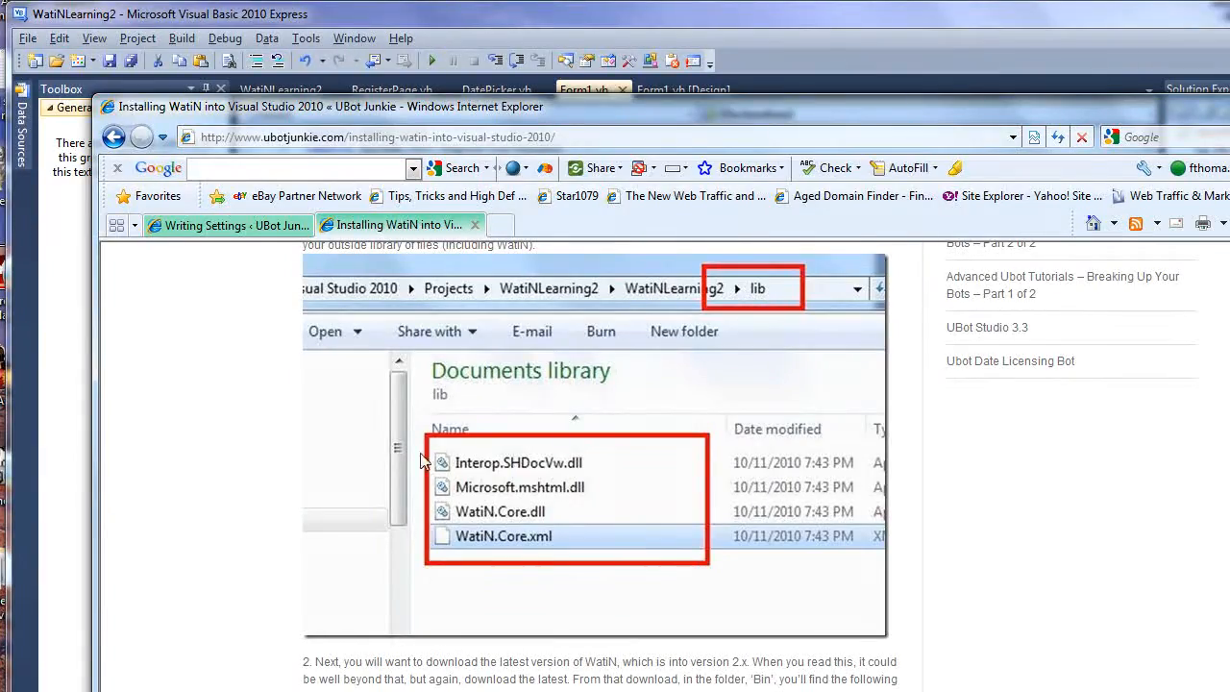
pyautogui.moveTo(402, 497)
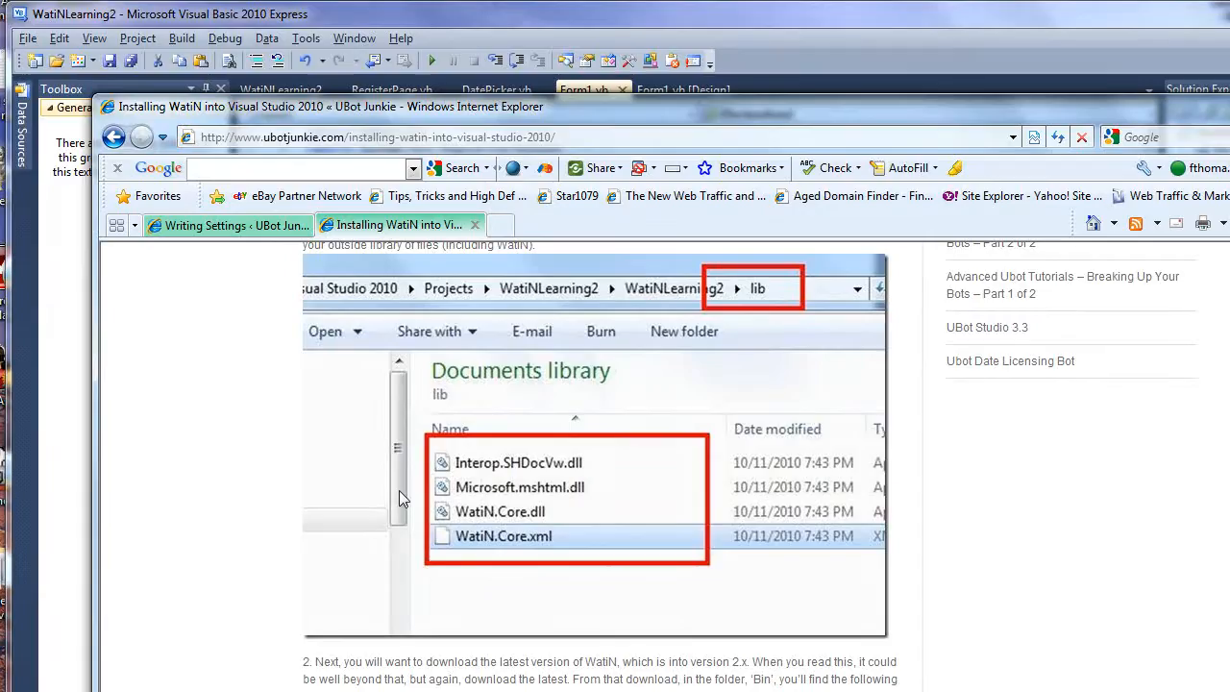
pyautogui.moveTo(471, 438)
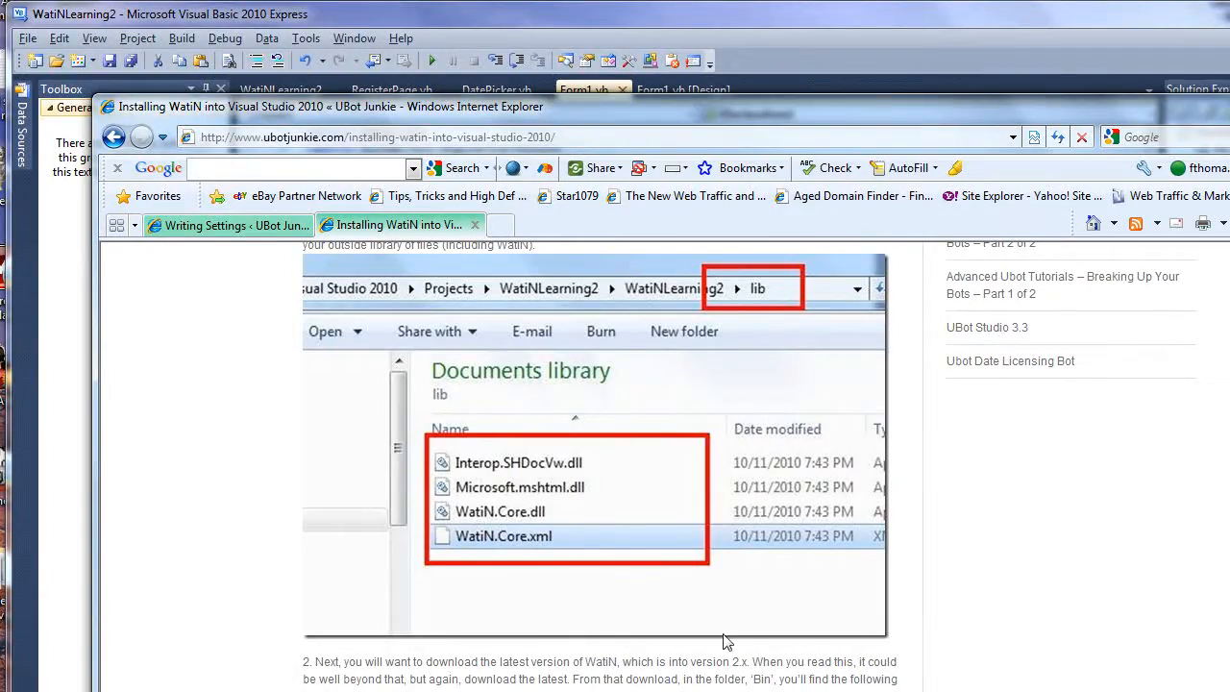
pyautogui.moveTo(480, 481)
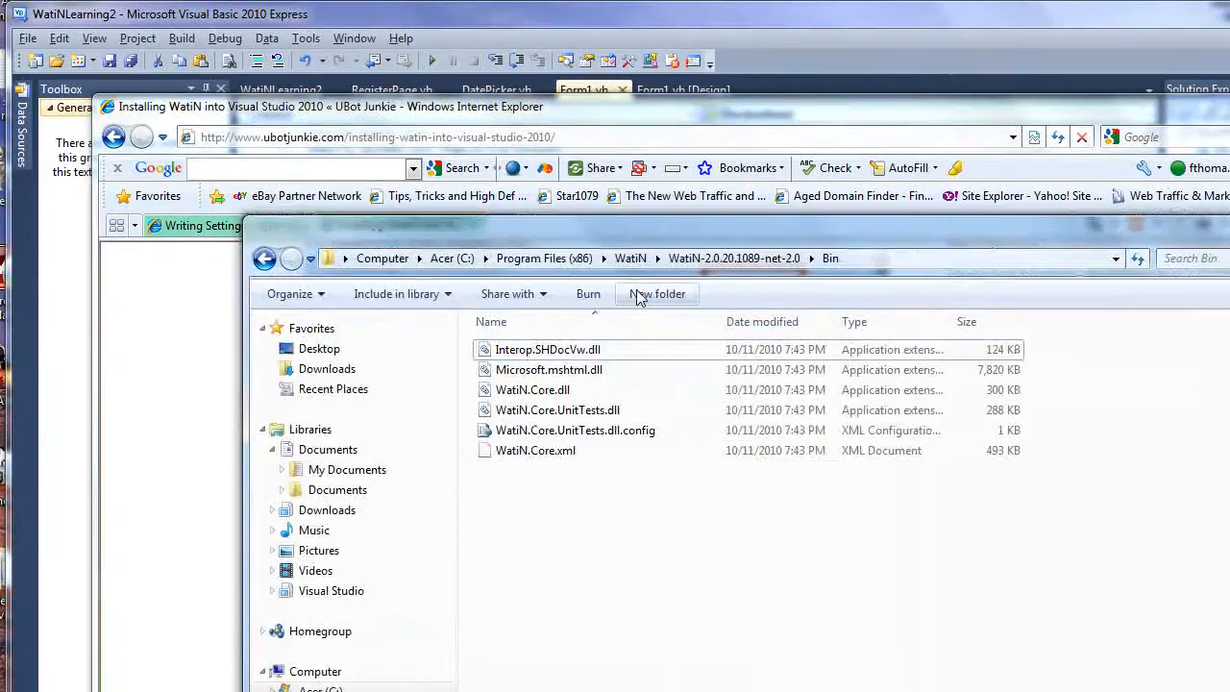
pyautogui.moveTo(725, 274)
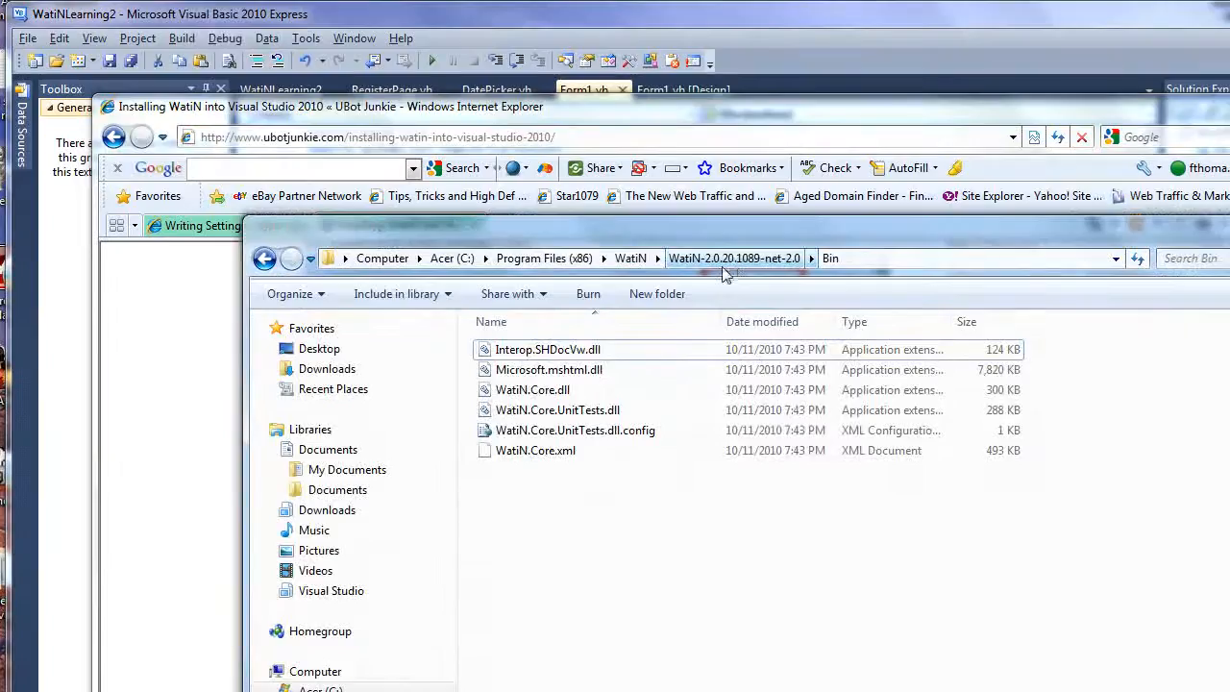
pyautogui.moveTo(831, 269)
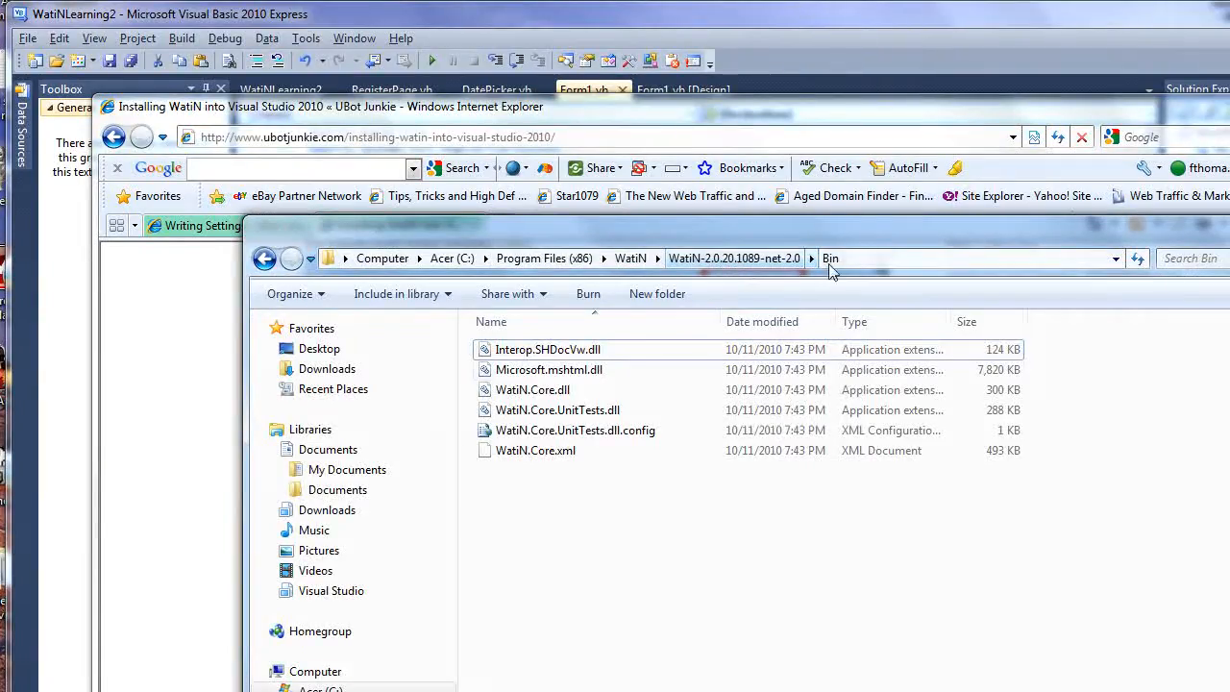
pyautogui.moveTo(553, 240)
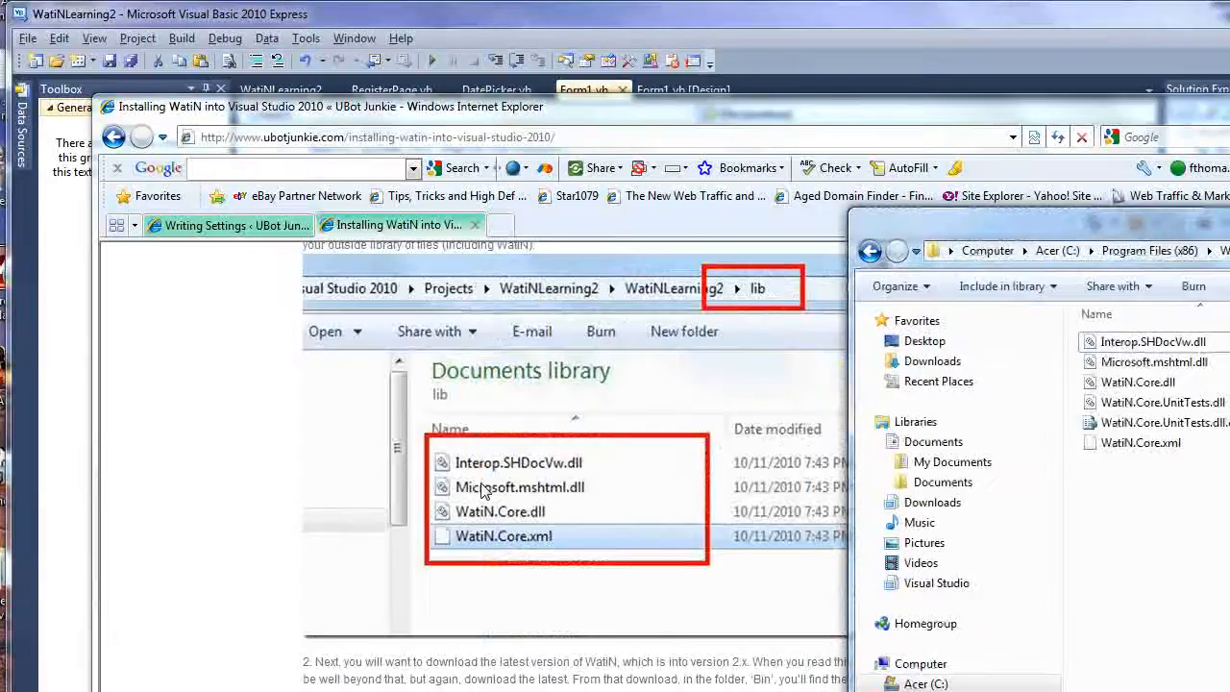
pyautogui.moveTo(480, 519)
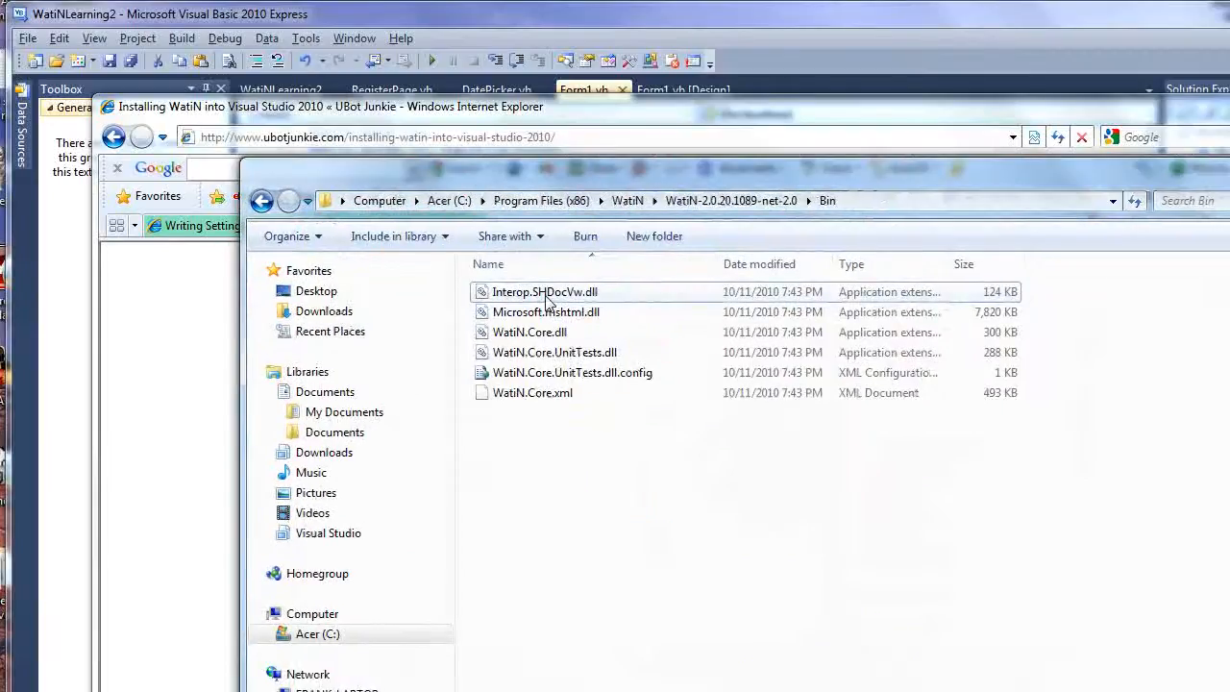
# Step: View properties of Interop.SHDocVw.dll and Microsoft.mshtml.dll, unblock mshtml, then scroll the tutorial to step 3
pyautogui.rightClick(545, 291)
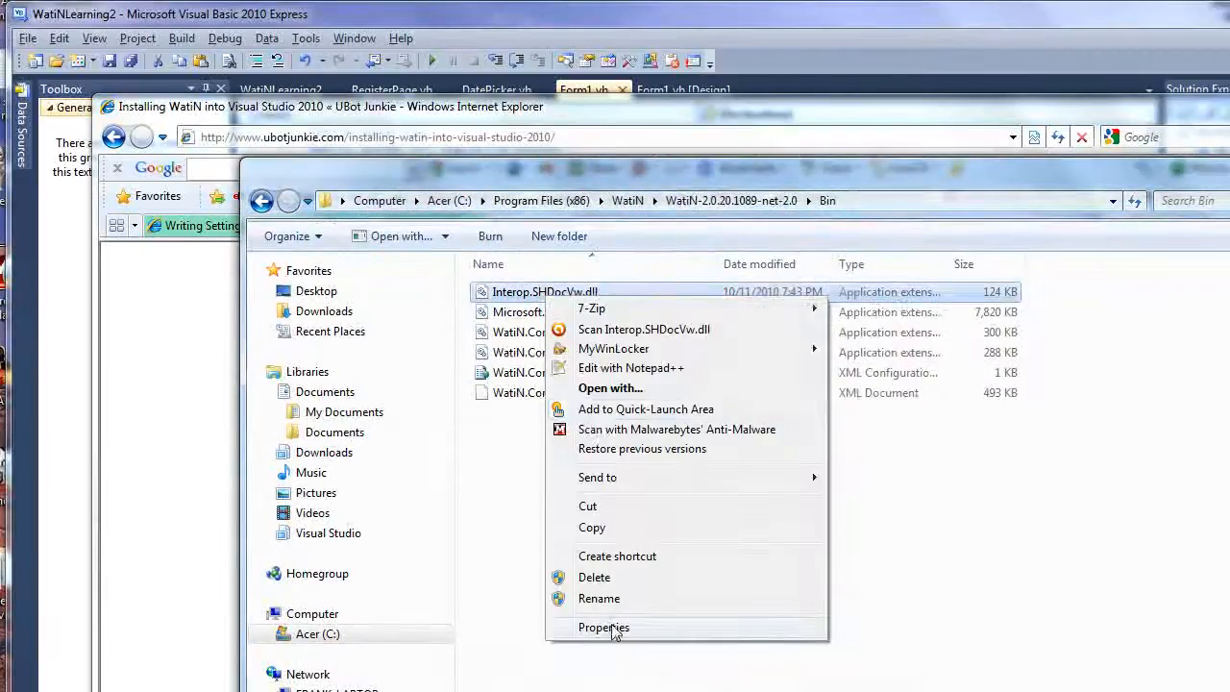
pyautogui.click(604, 627)
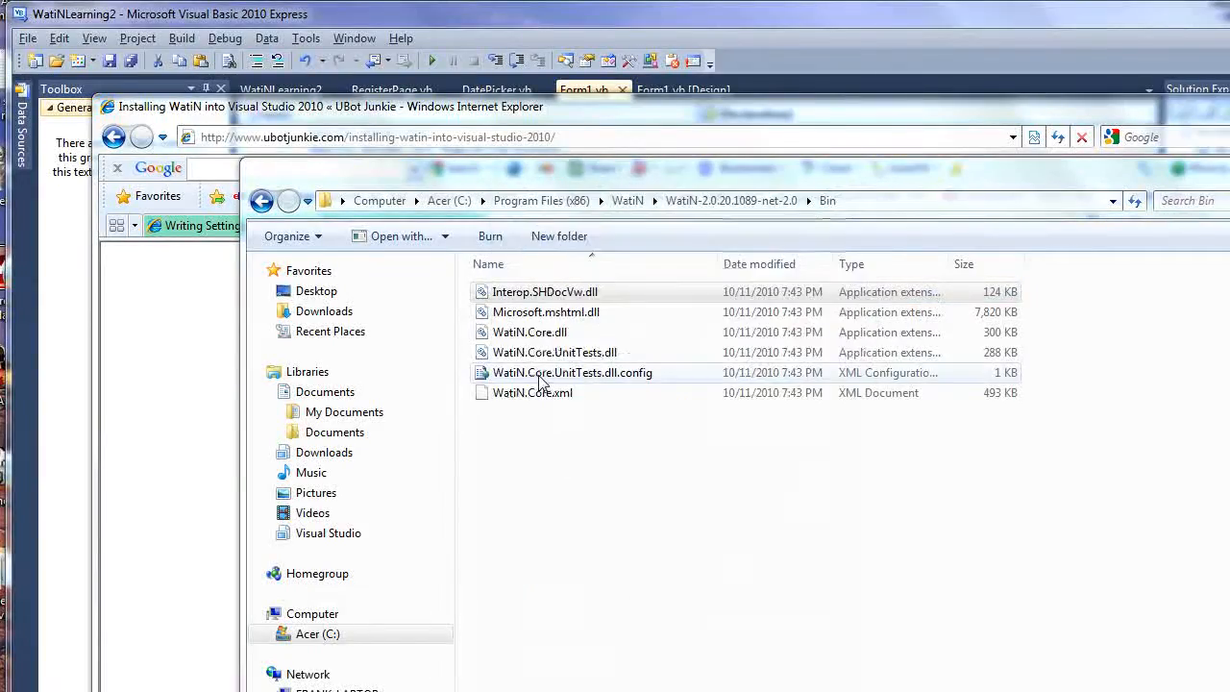
pyautogui.rightClick(546, 311)
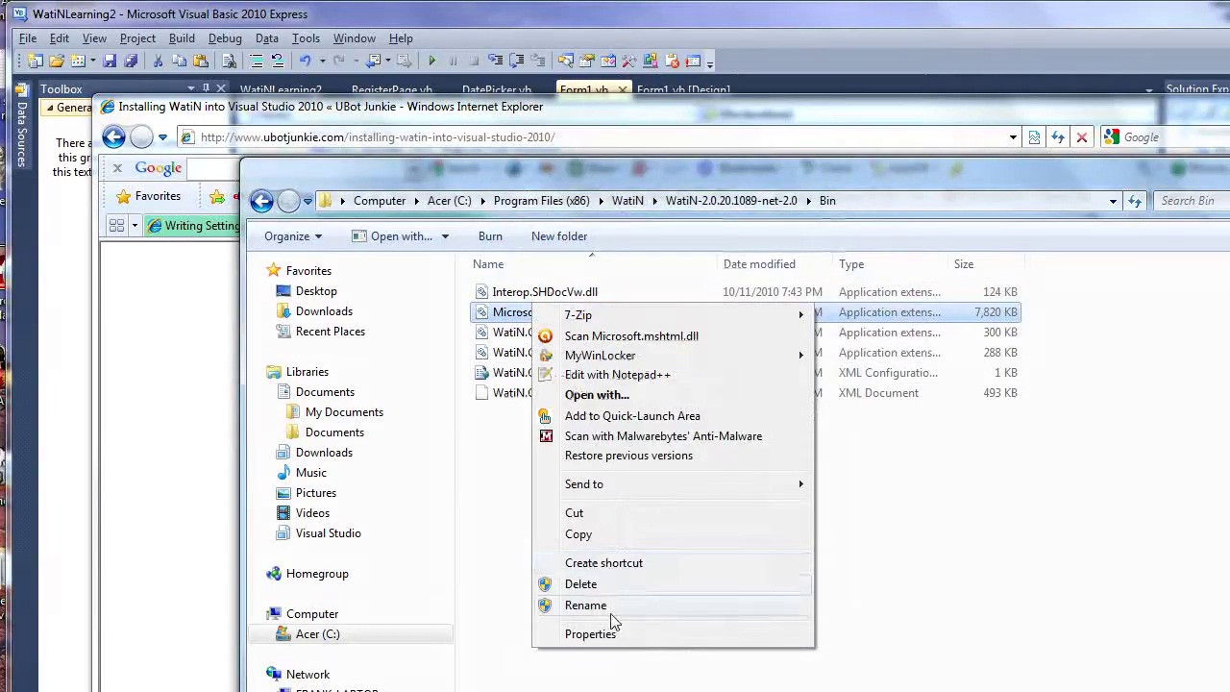
pyautogui.click(590, 634)
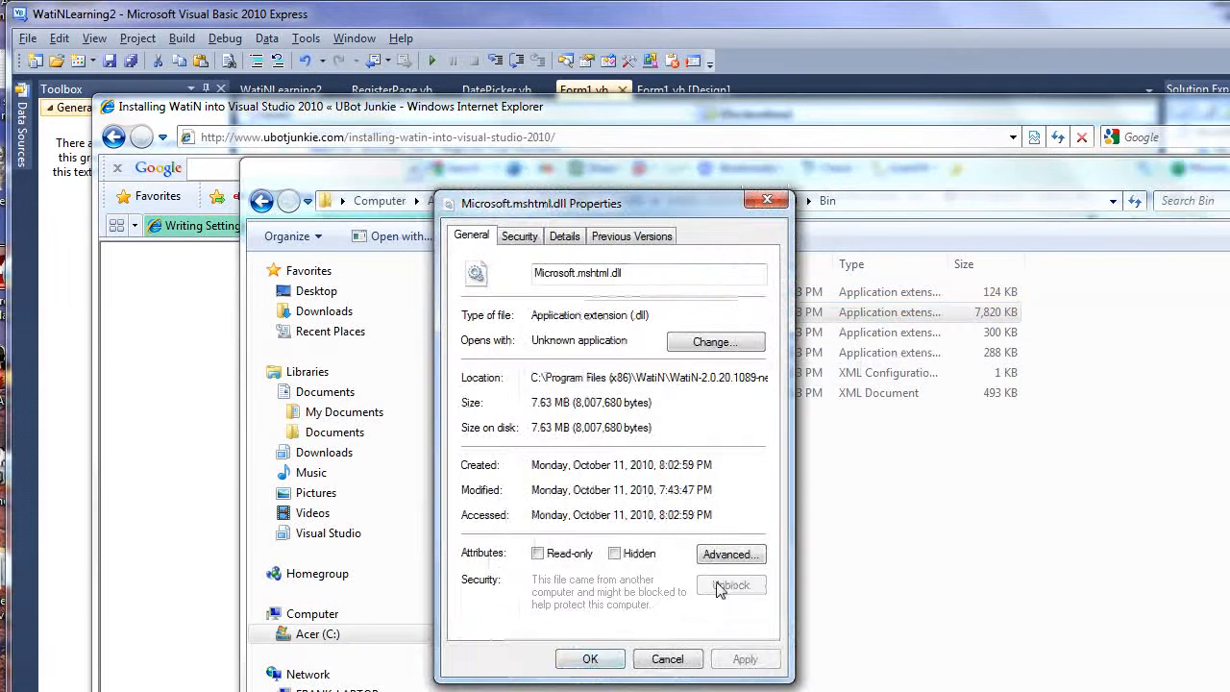
pyautogui.click(590, 658)
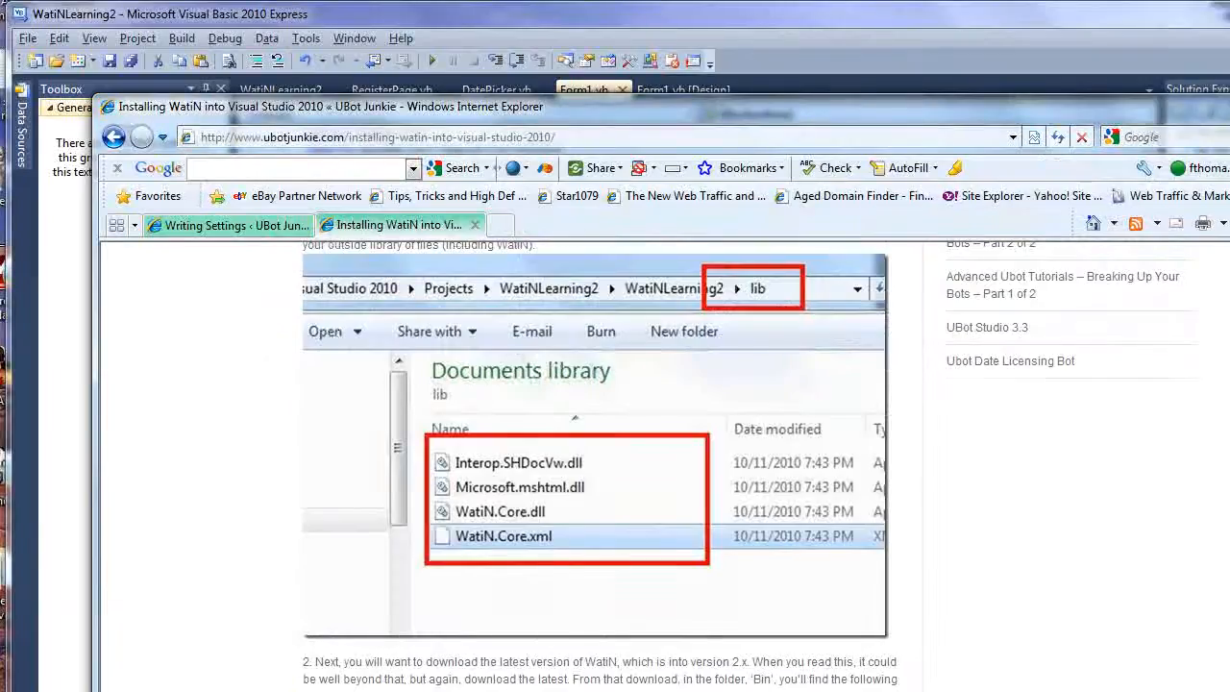
pyautogui.scroll(-3)
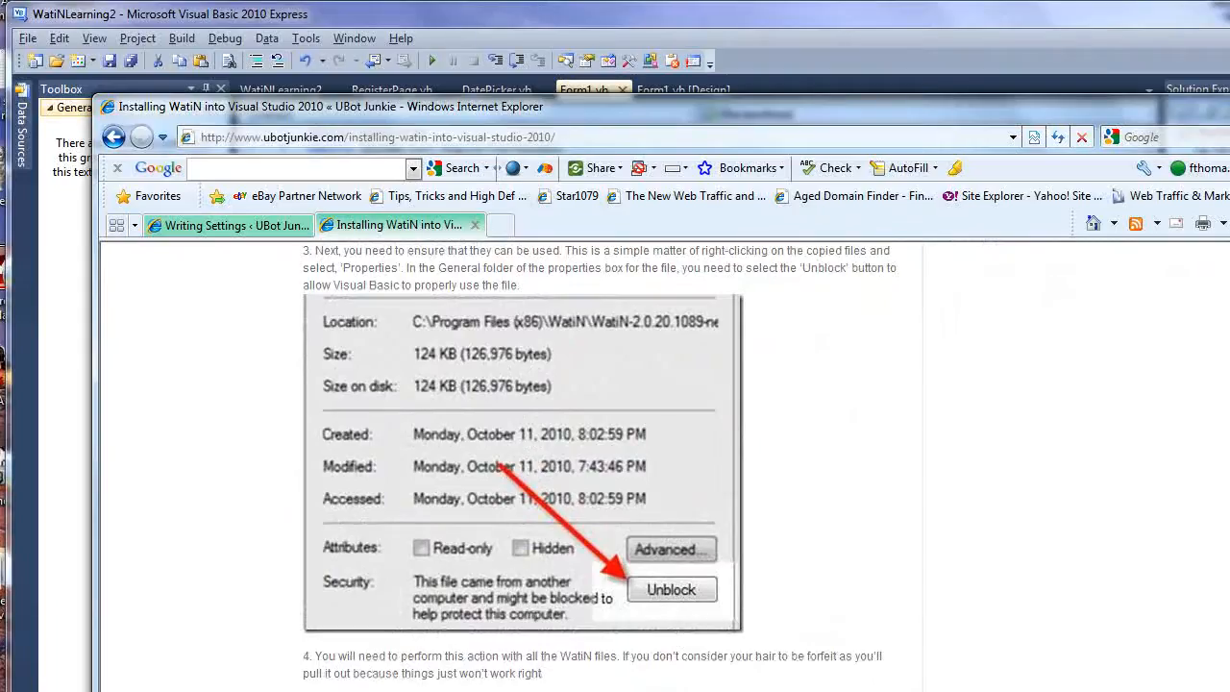
# Step: Scroll the tutorial to steps 5 and 6 on Add Reference and the Browse tab
pyautogui.scroll(-3)
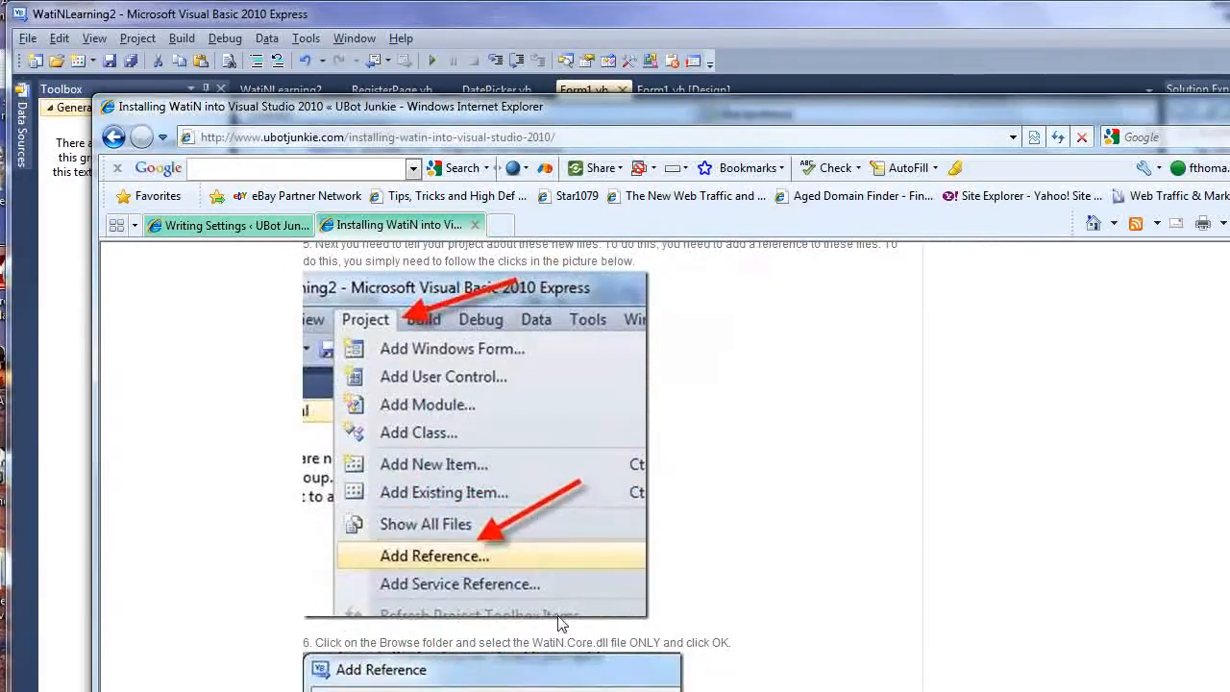
pyautogui.moveTo(401, 375)
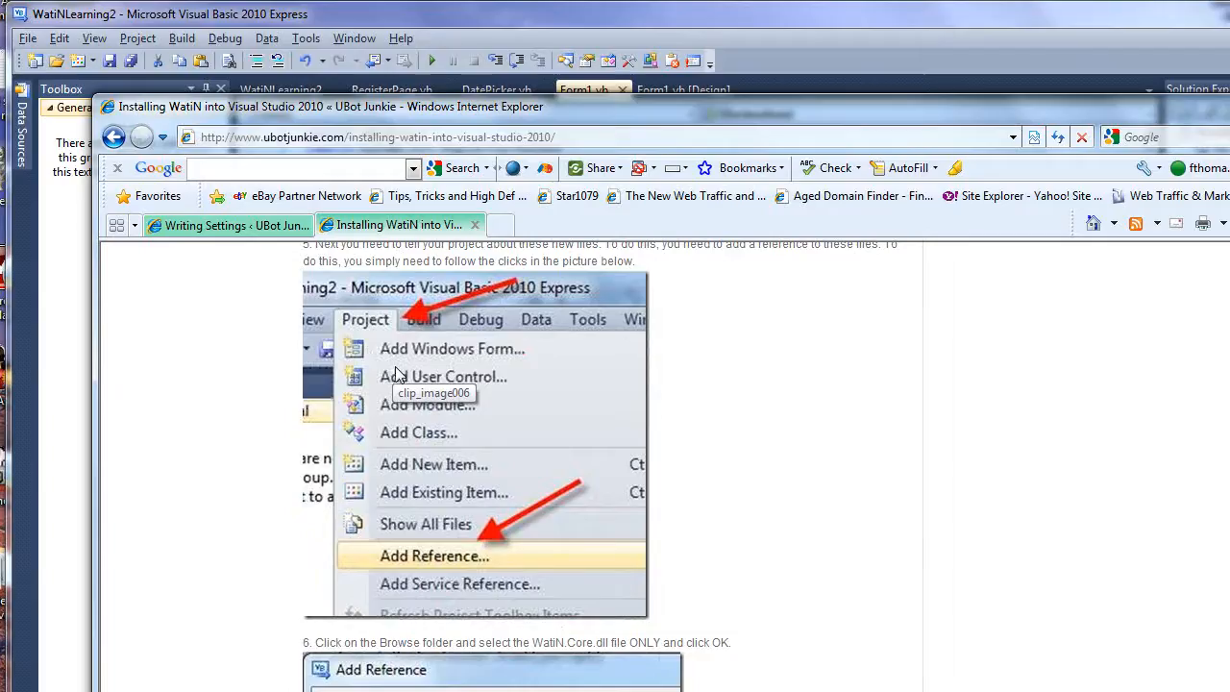
pyautogui.moveTo(457, 348)
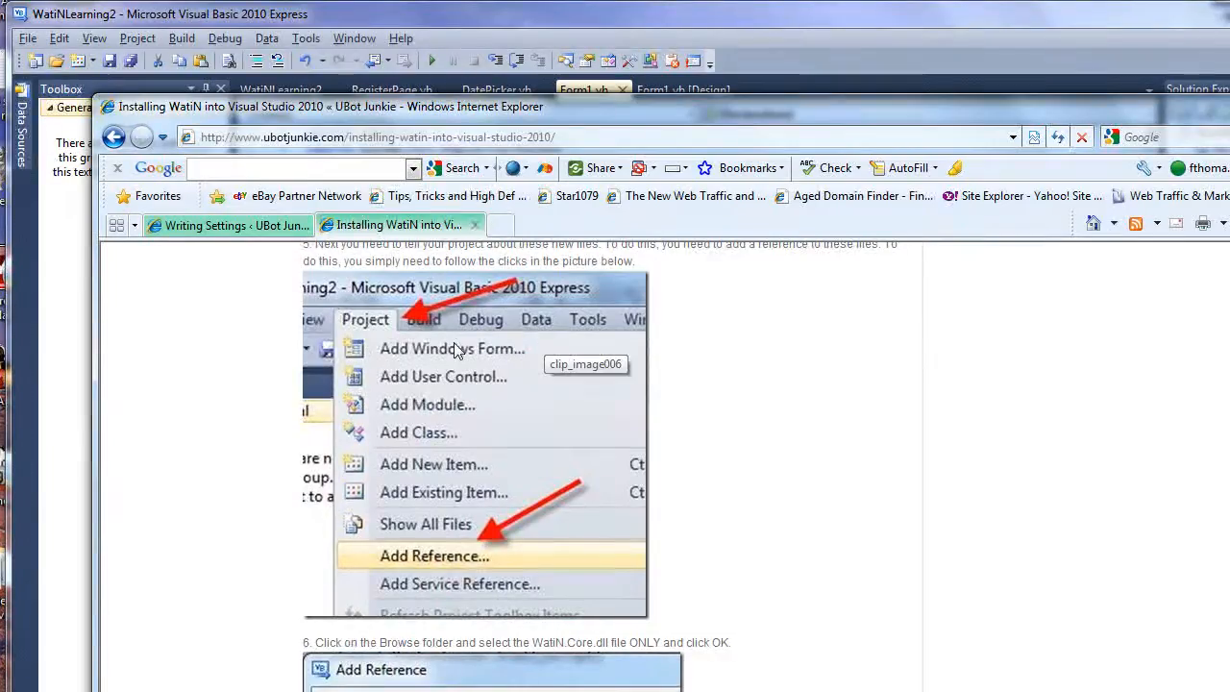
pyautogui.moveTo(413, 555)
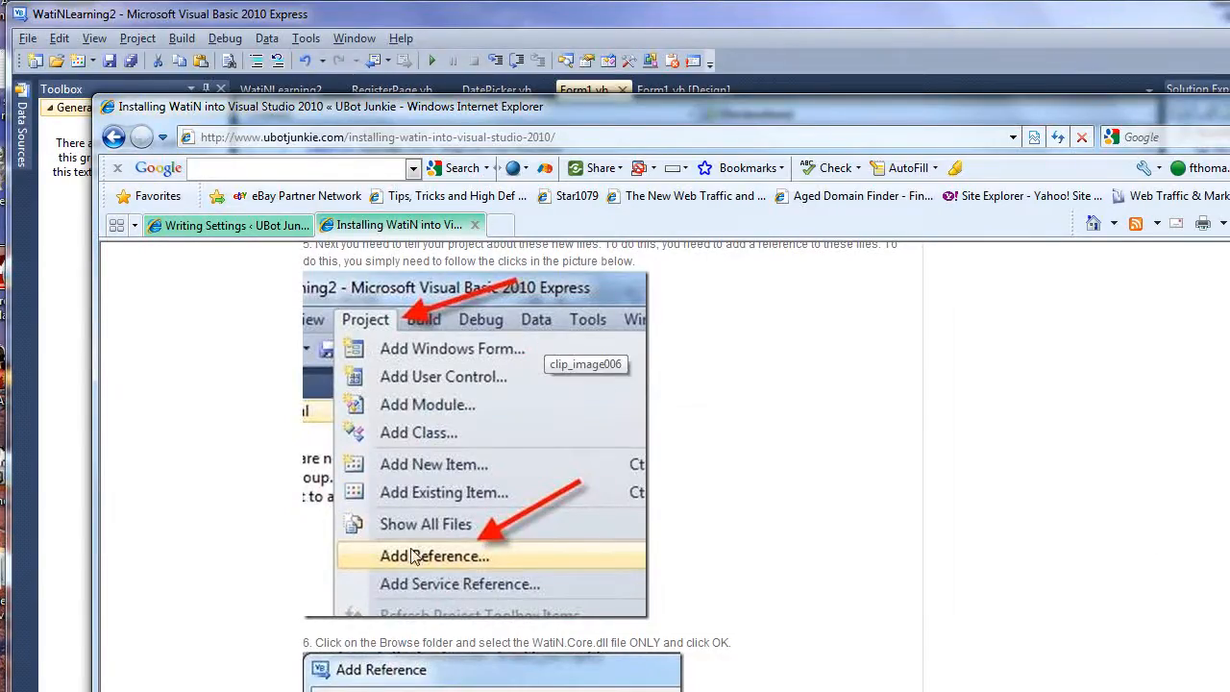
pyautogui.scroll(-3)
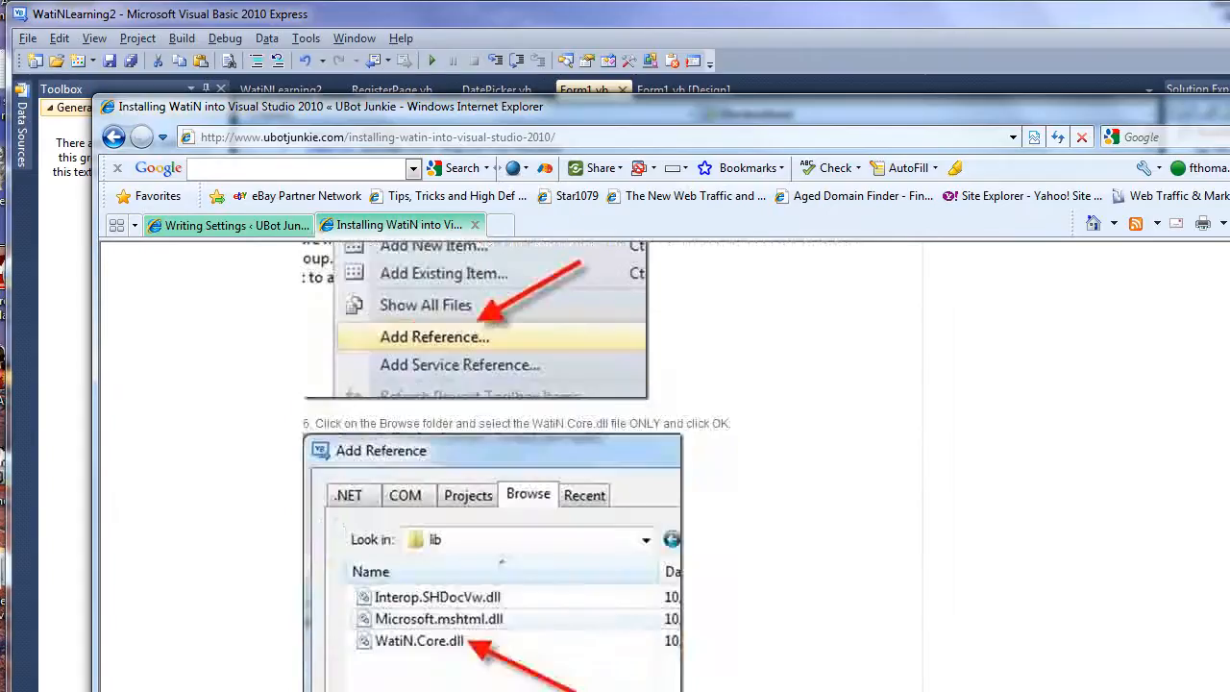
pyautogui.scroll(-3)
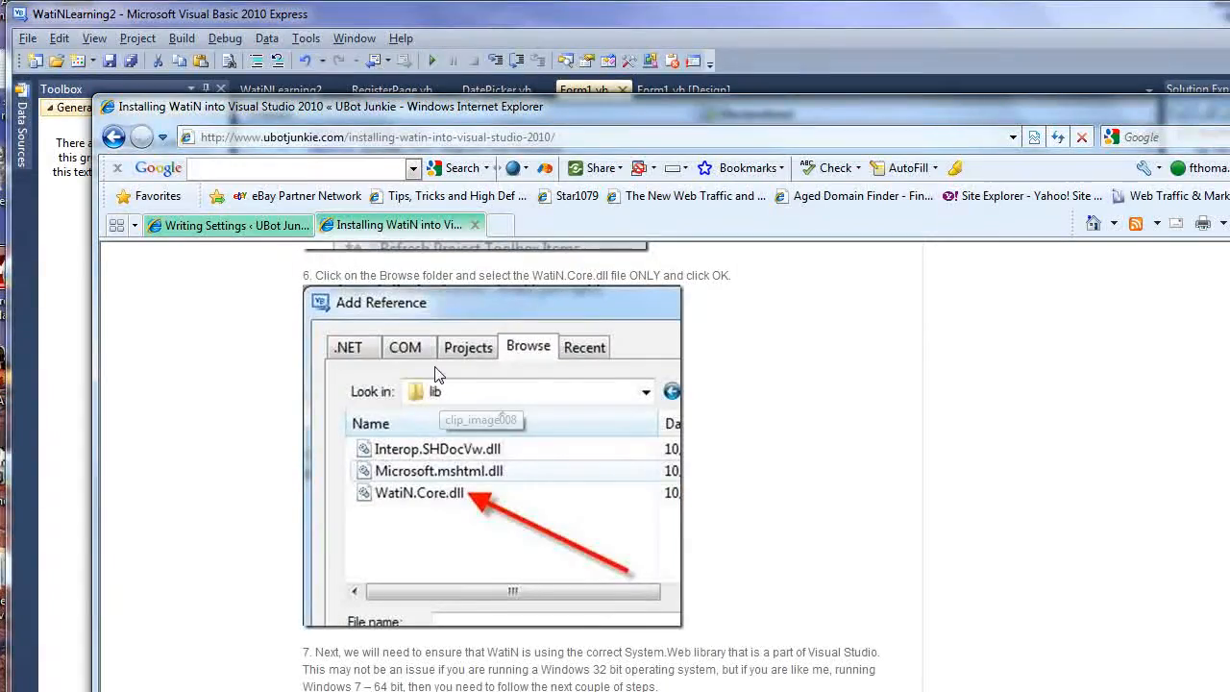
pyautogui.moveTo(868, 442)
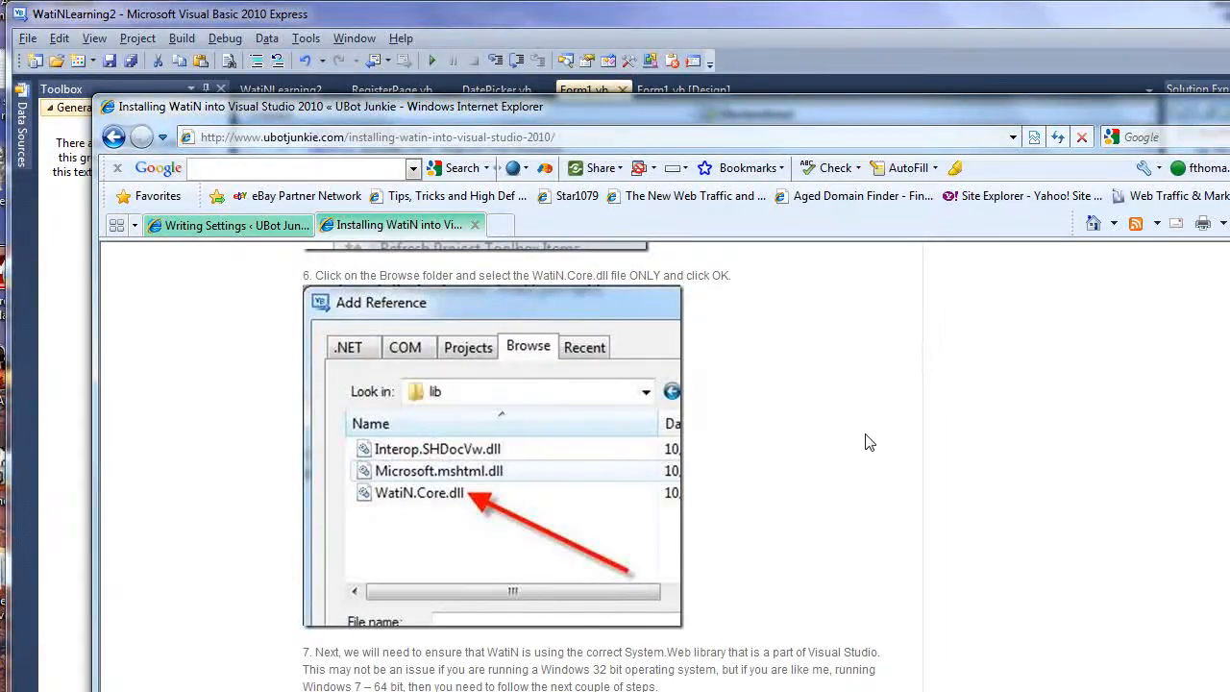
pyautogui.moveTo(426, 508)
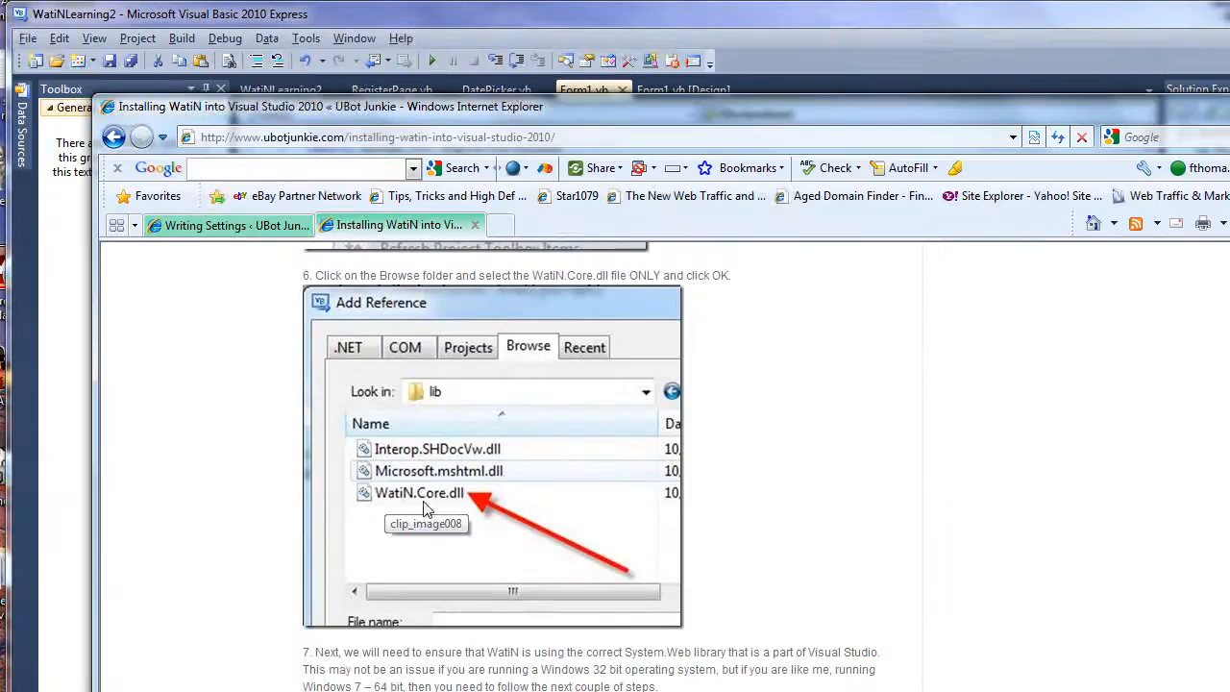
pyautogui.moveTo(837, 507)
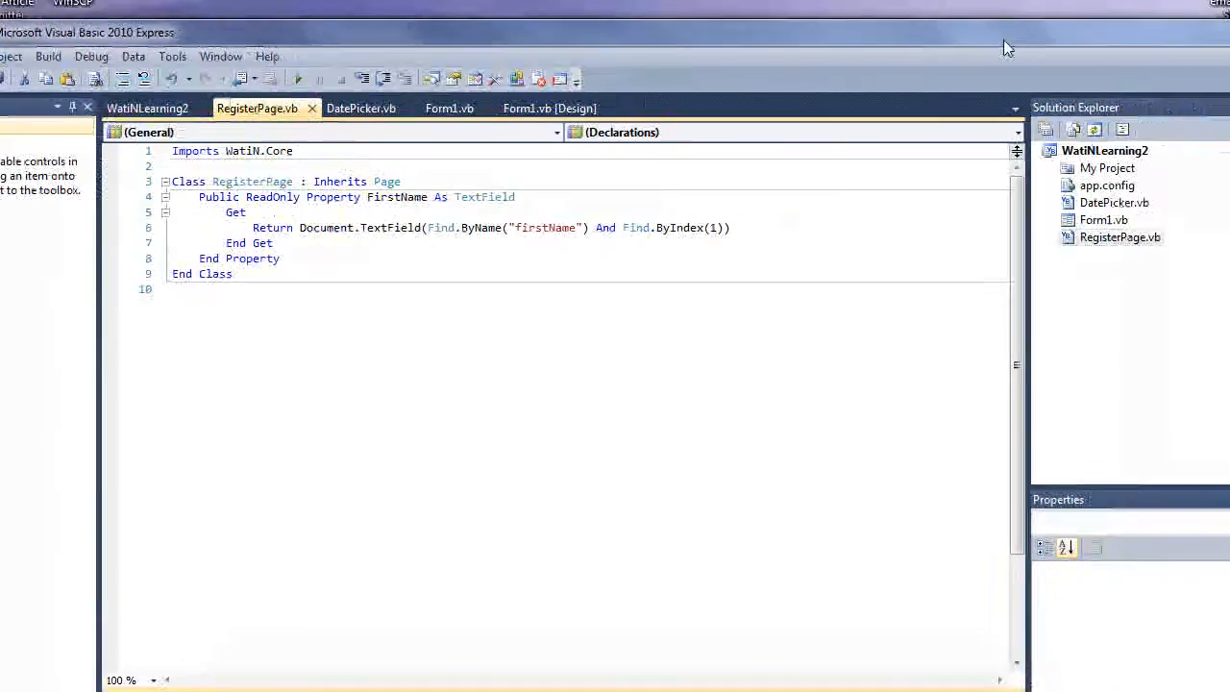
# Step: Open WatiNLearning2 Properties and launch Advanced Compile Options from the Compile page
pyautogui.rightClick(1104, 150)
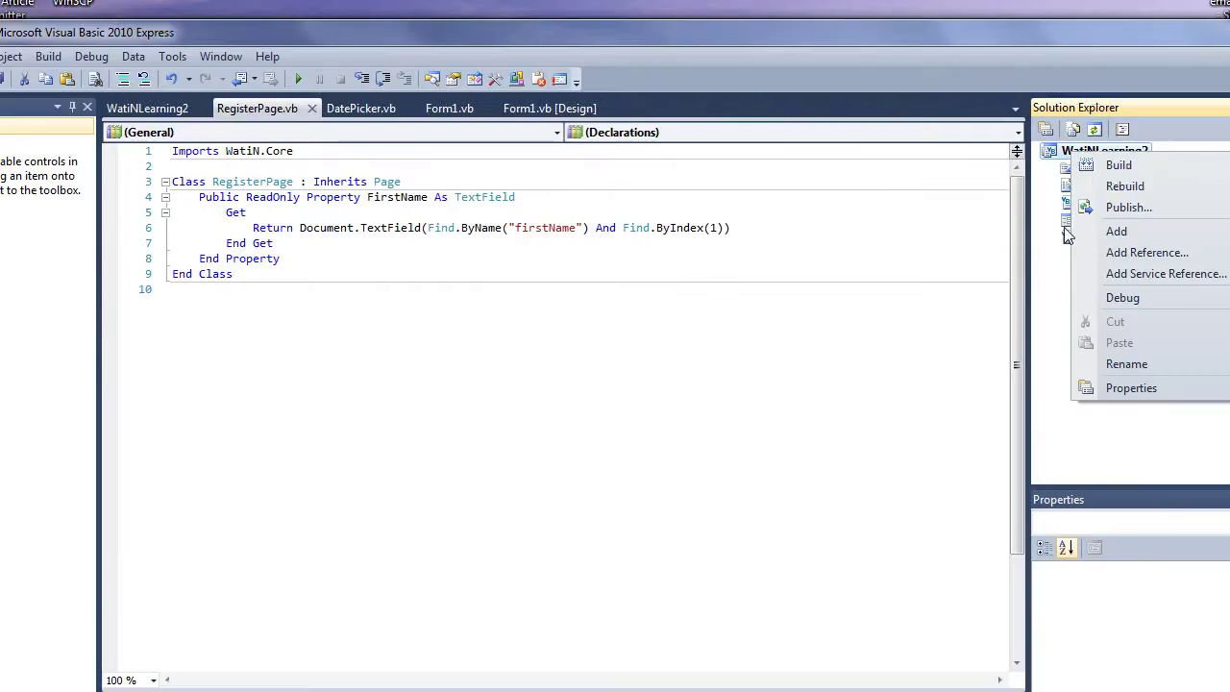
pyautogui.click(1131, 387)
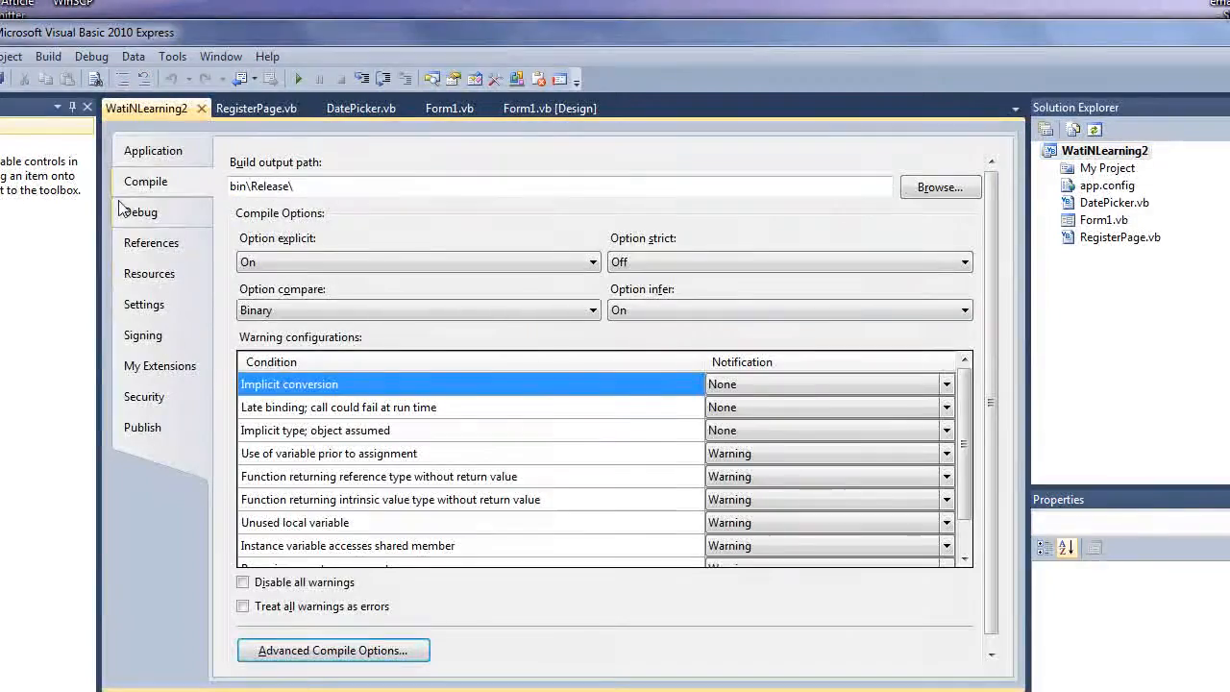
pyautogui.moveTo(240, 550)
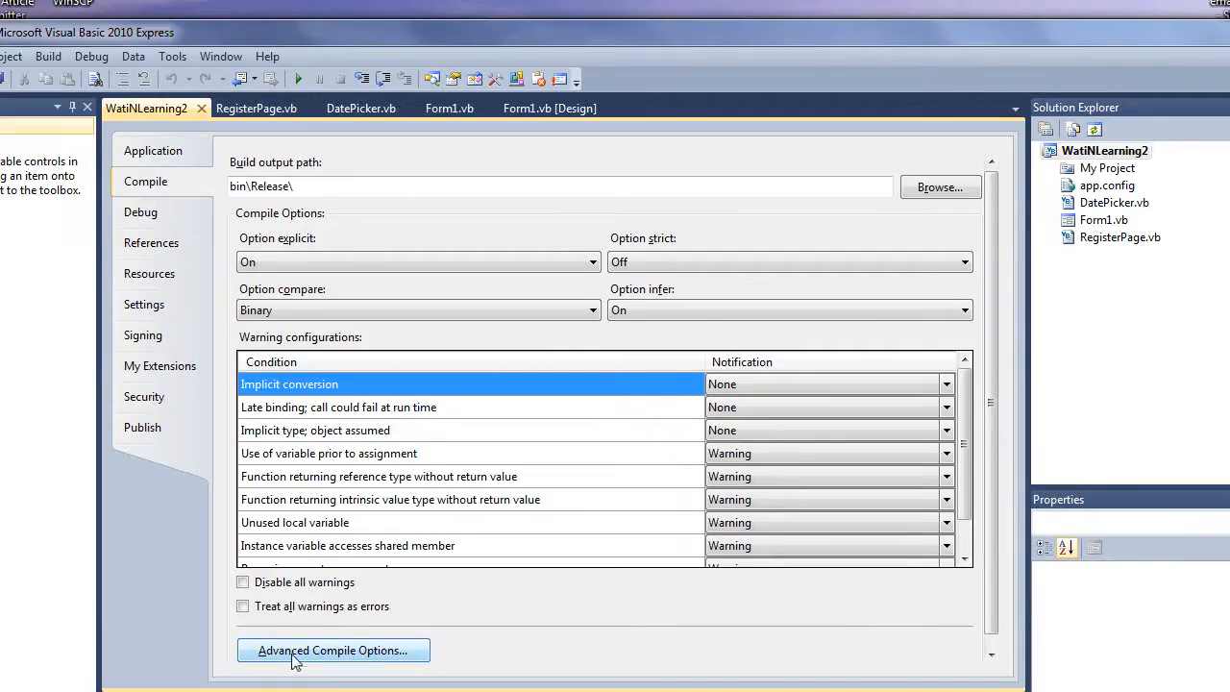
pyautogui.click(332, 651)
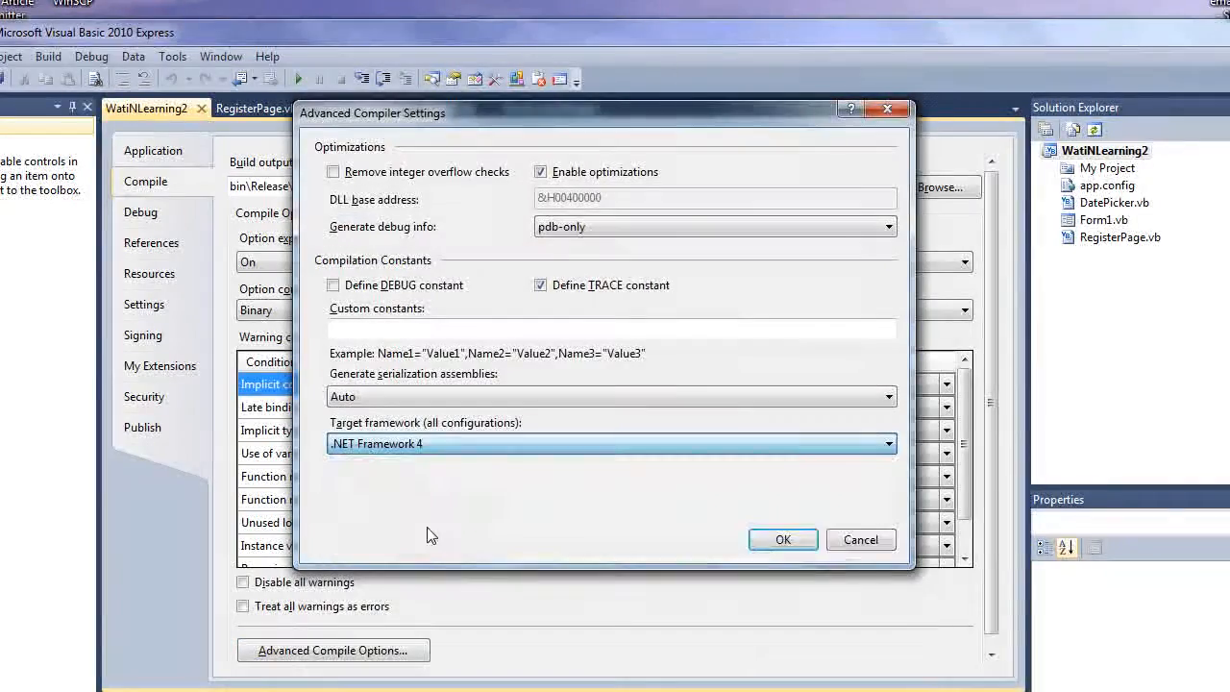
# Step: Switch target framework to Client Profile and back to .NET Framework 4, confirm, and view Form1.vb
pyautogui.click(886, 443)
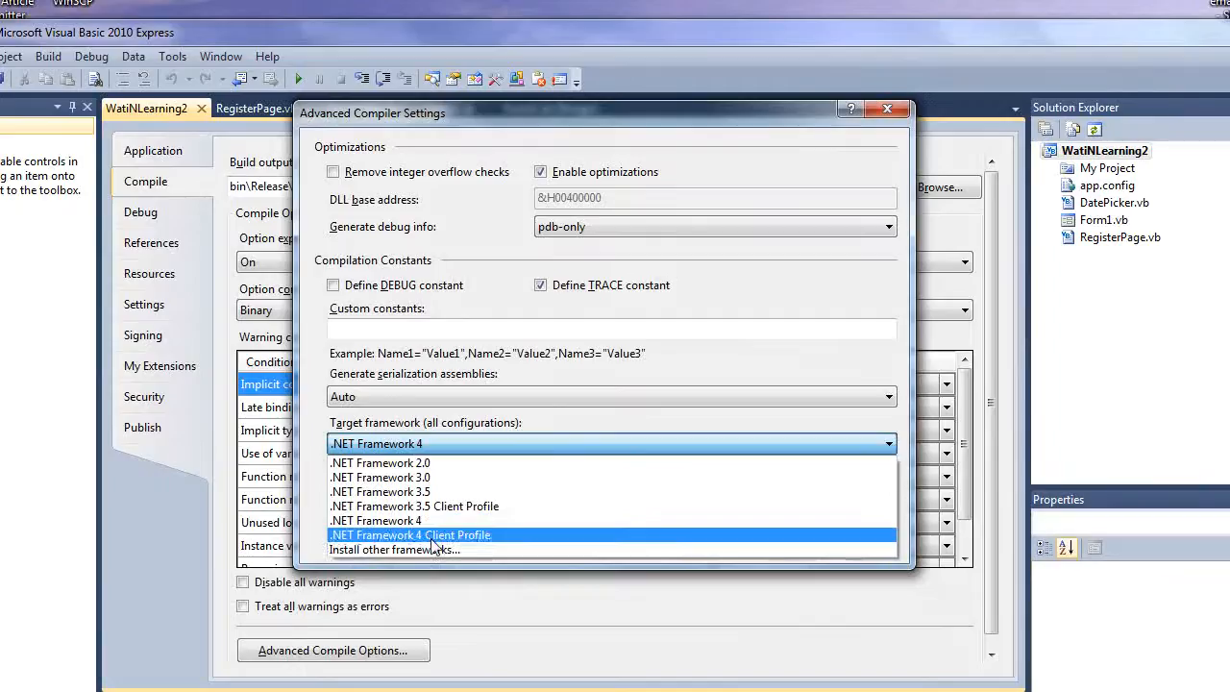
pyautogui.click(411, 535)
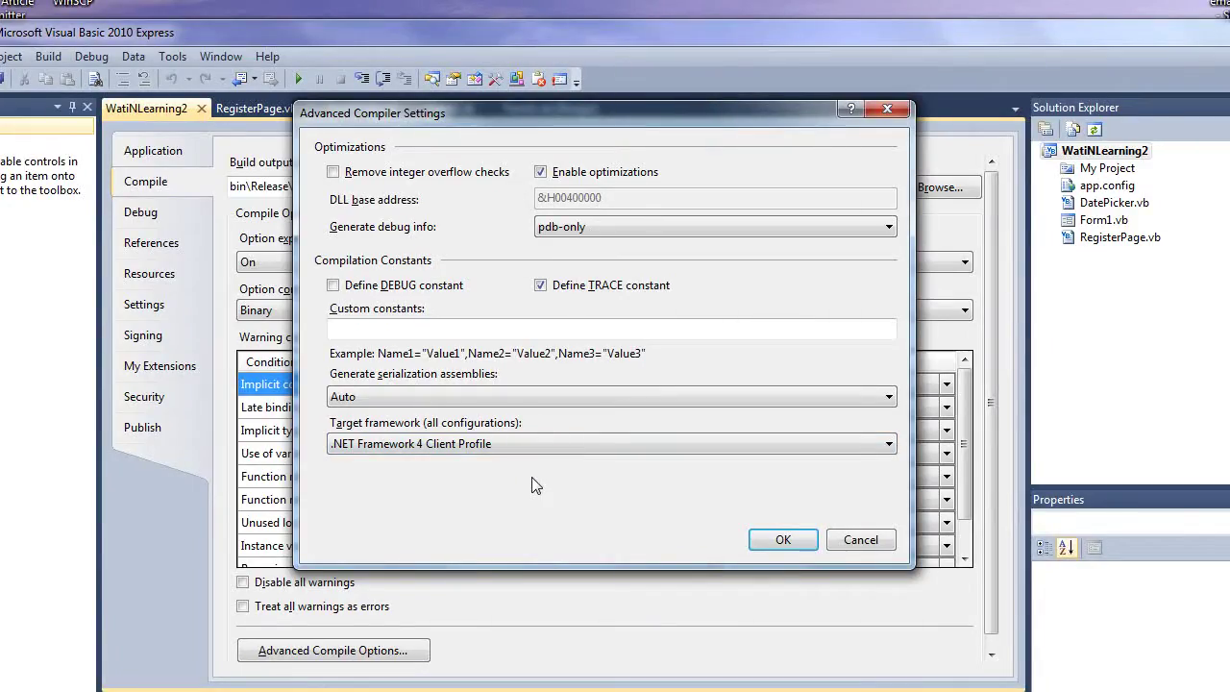
pyautogui.moveTo(534, 465)
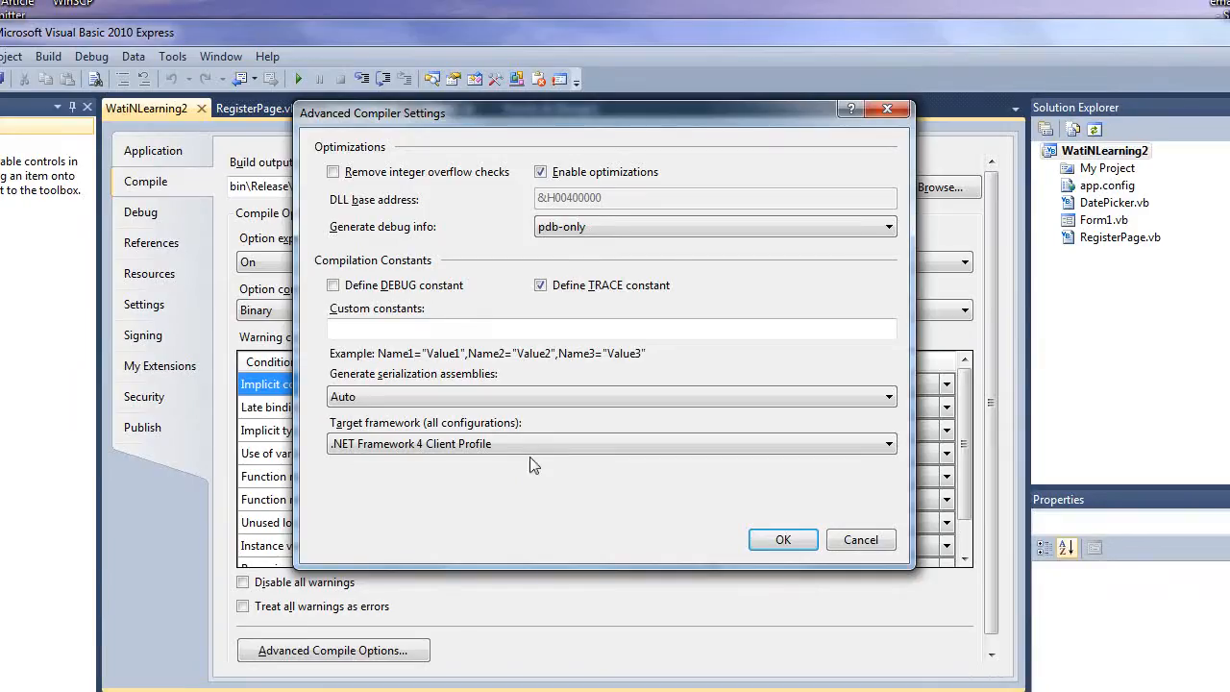
pyautogui.moveTo(519, 505)
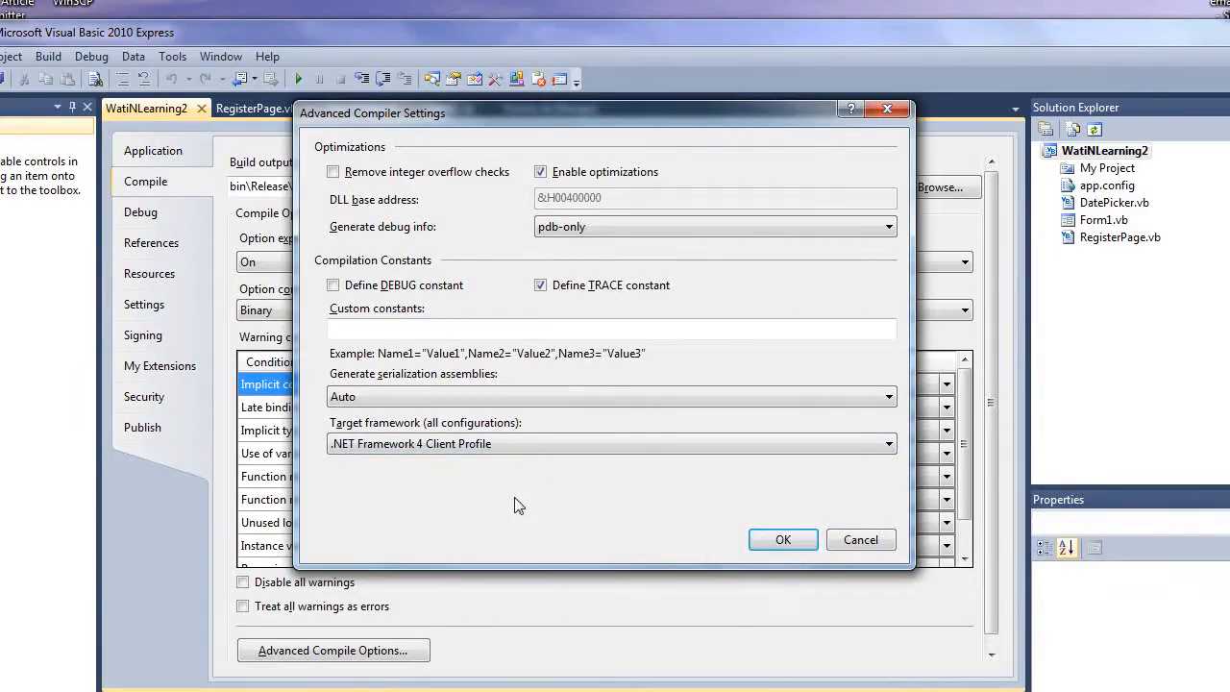
pyautogui.moveTo(403, 488)
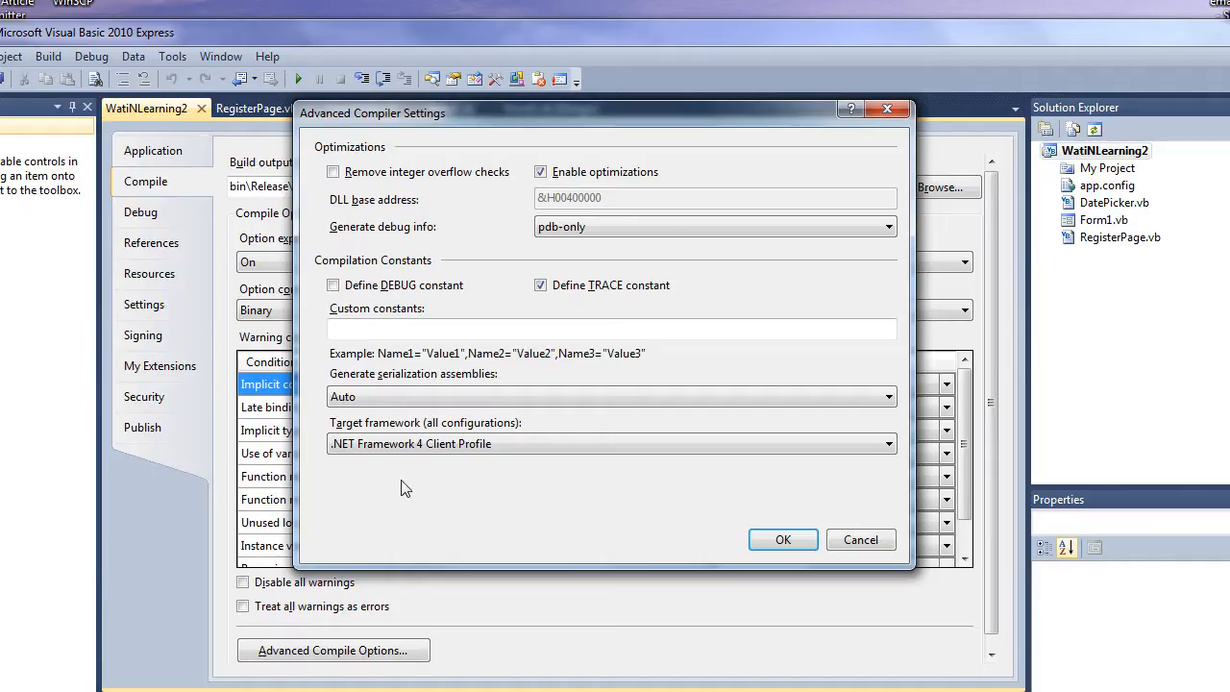
pyautogui.click(886, 443)
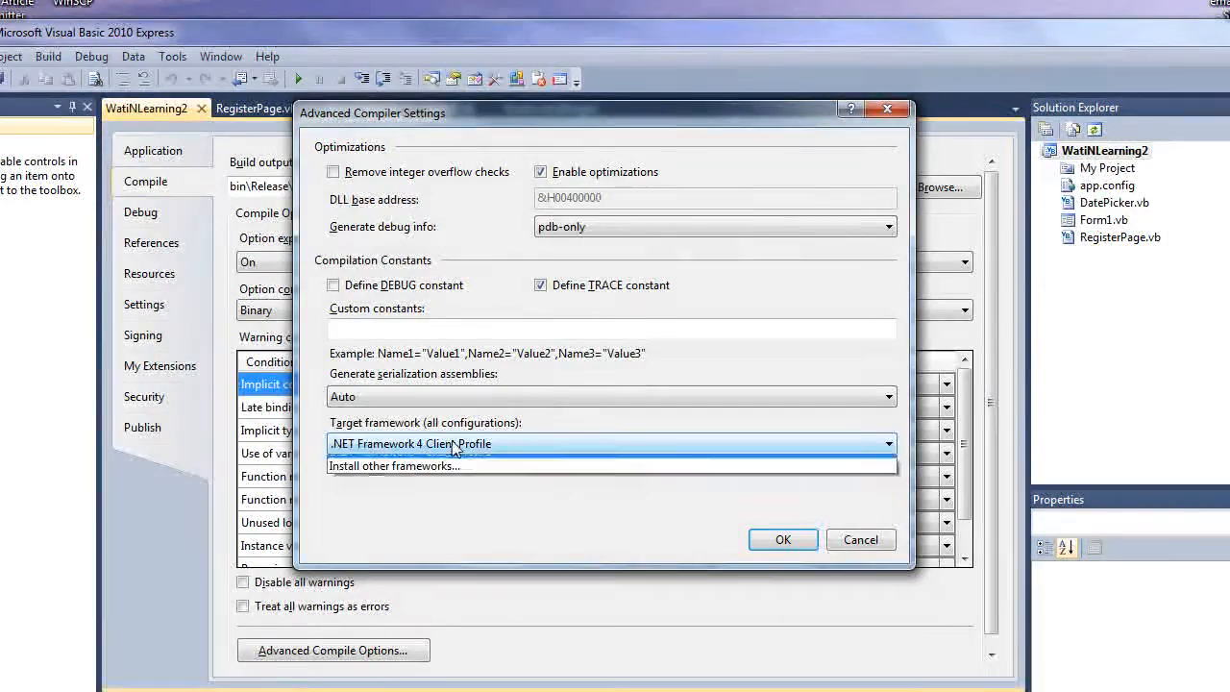
pyautogui.click(611, 443)
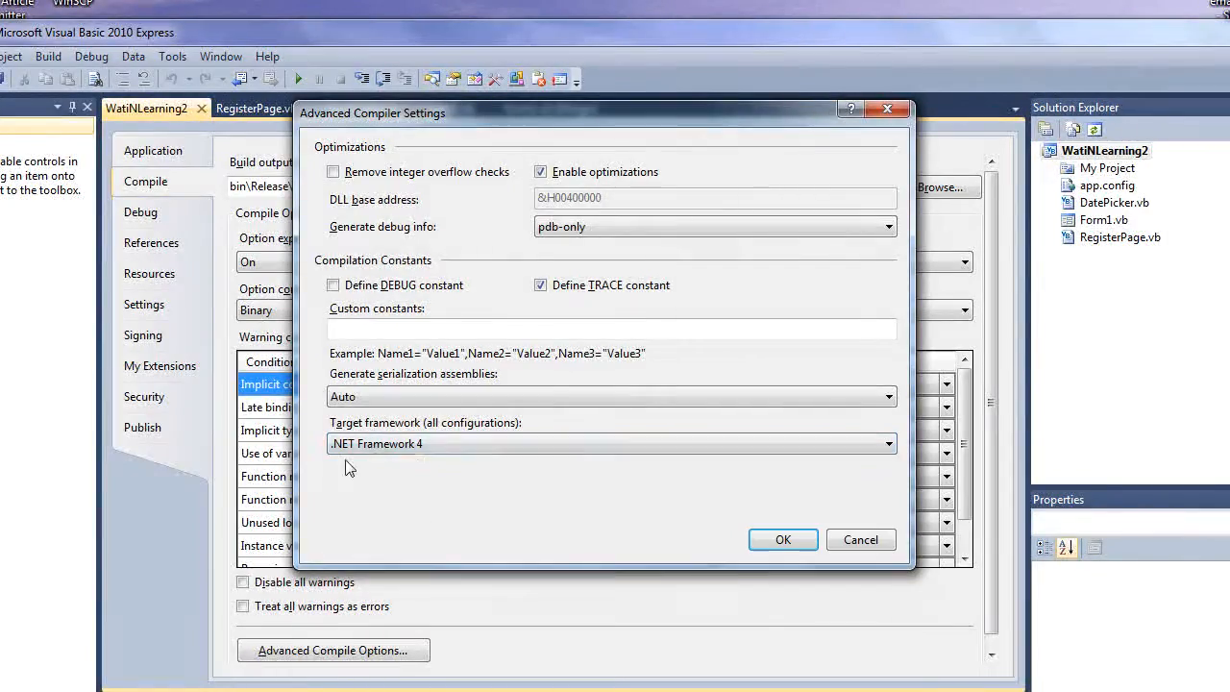
pyautogui.moveTo(774, 527)
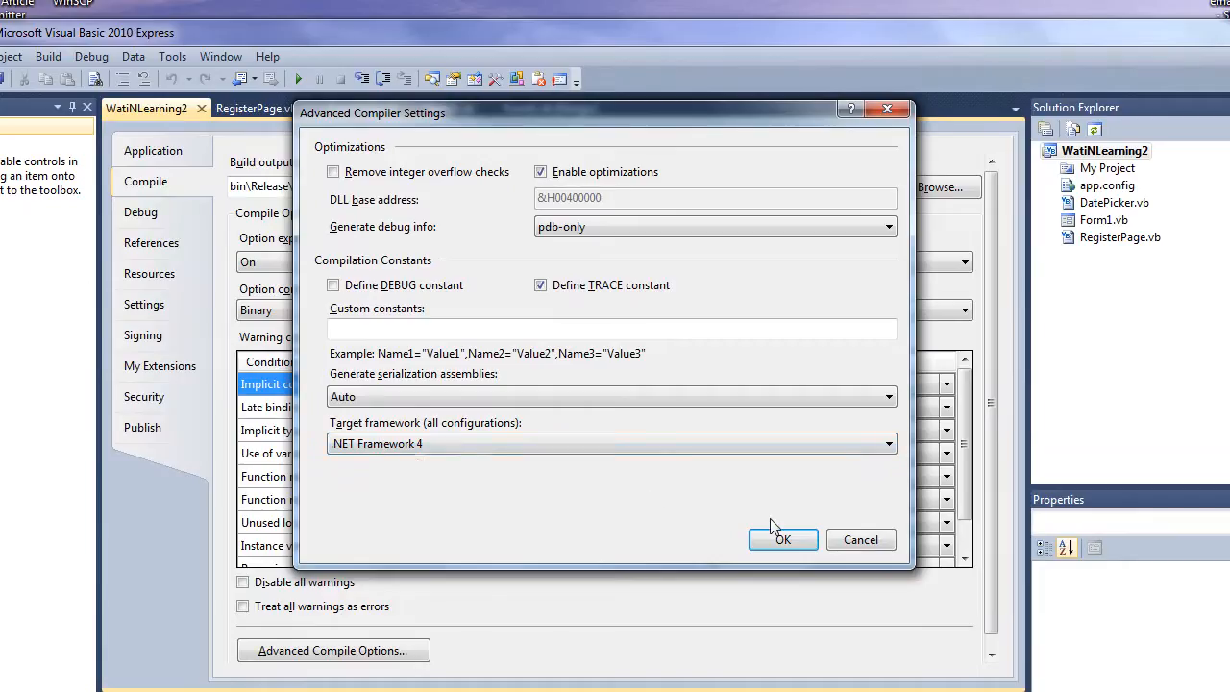
pyautogui.click(783, 539)
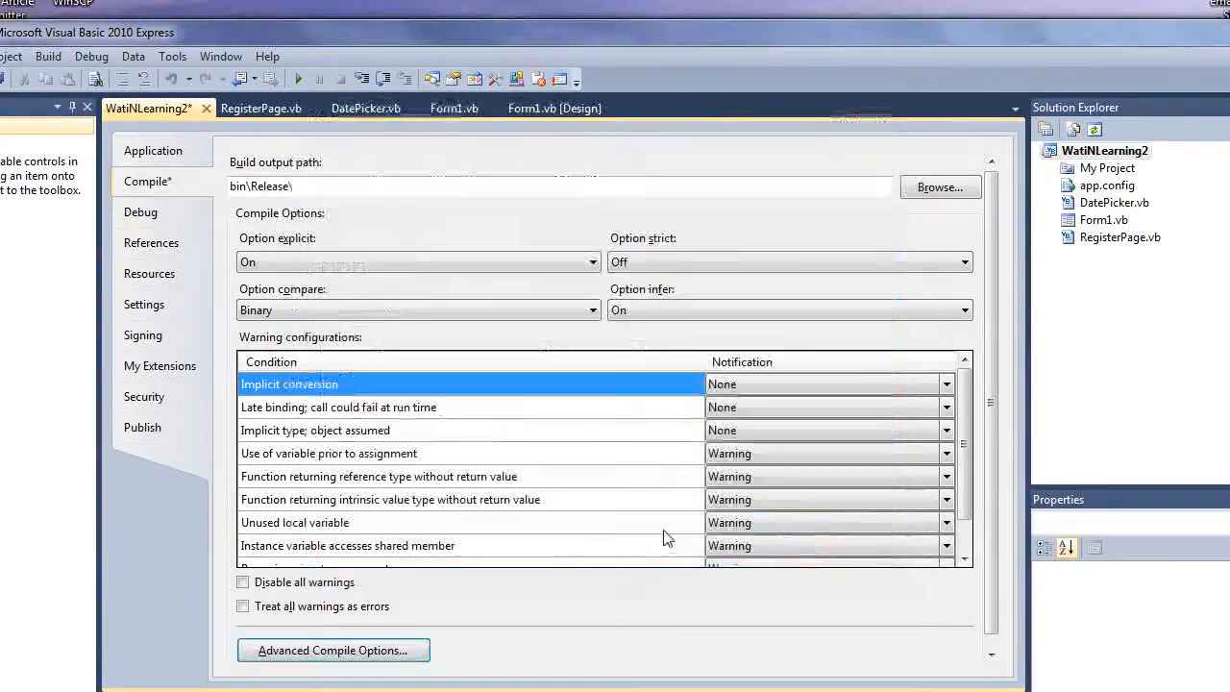
pyautogui.moveTo(317, 267)
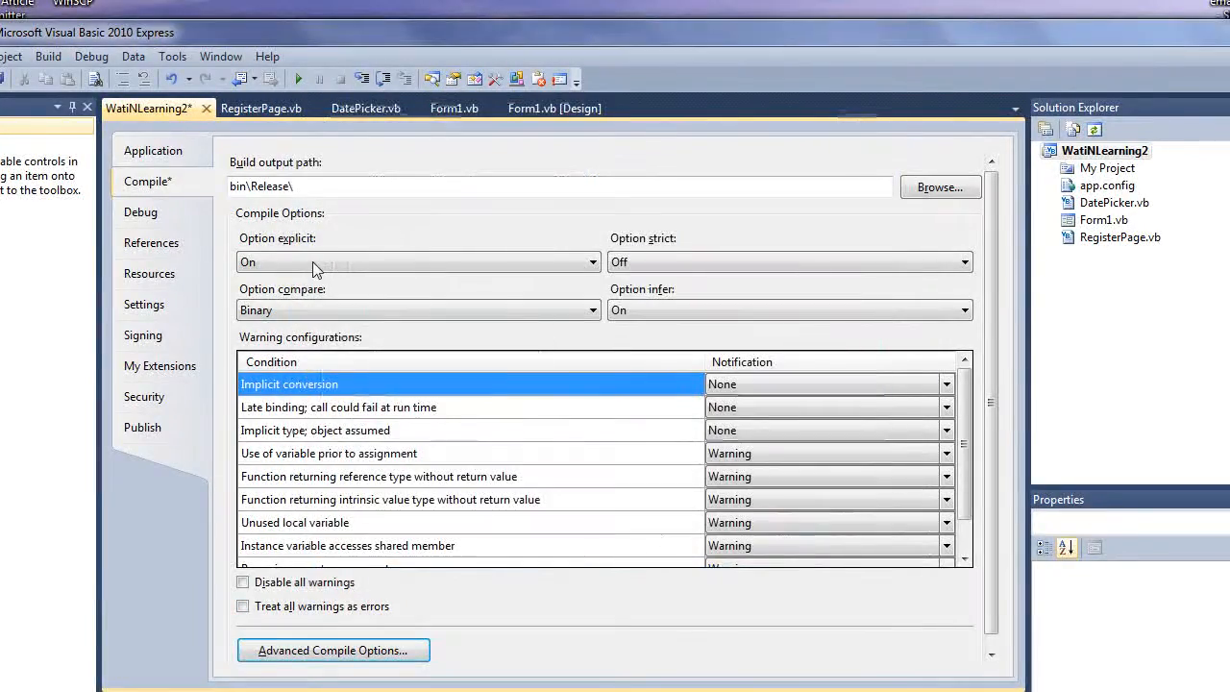
pyautogui.click(455, 108)
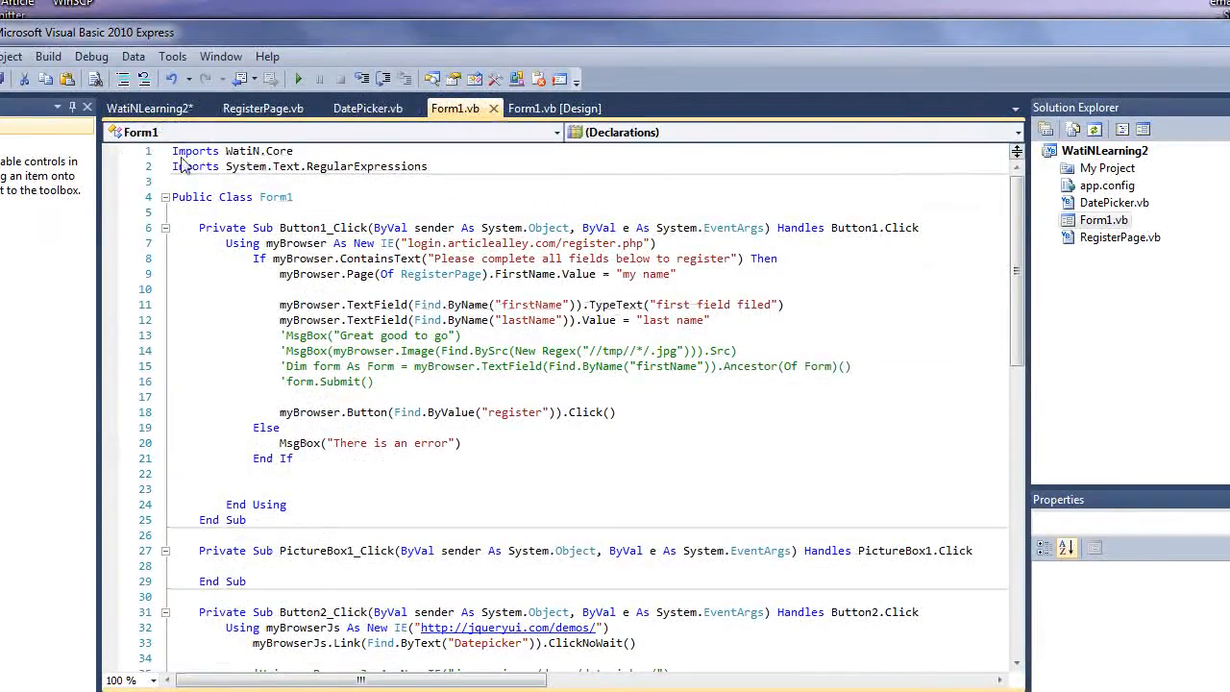
pyautogui.moveTo(252, 222)
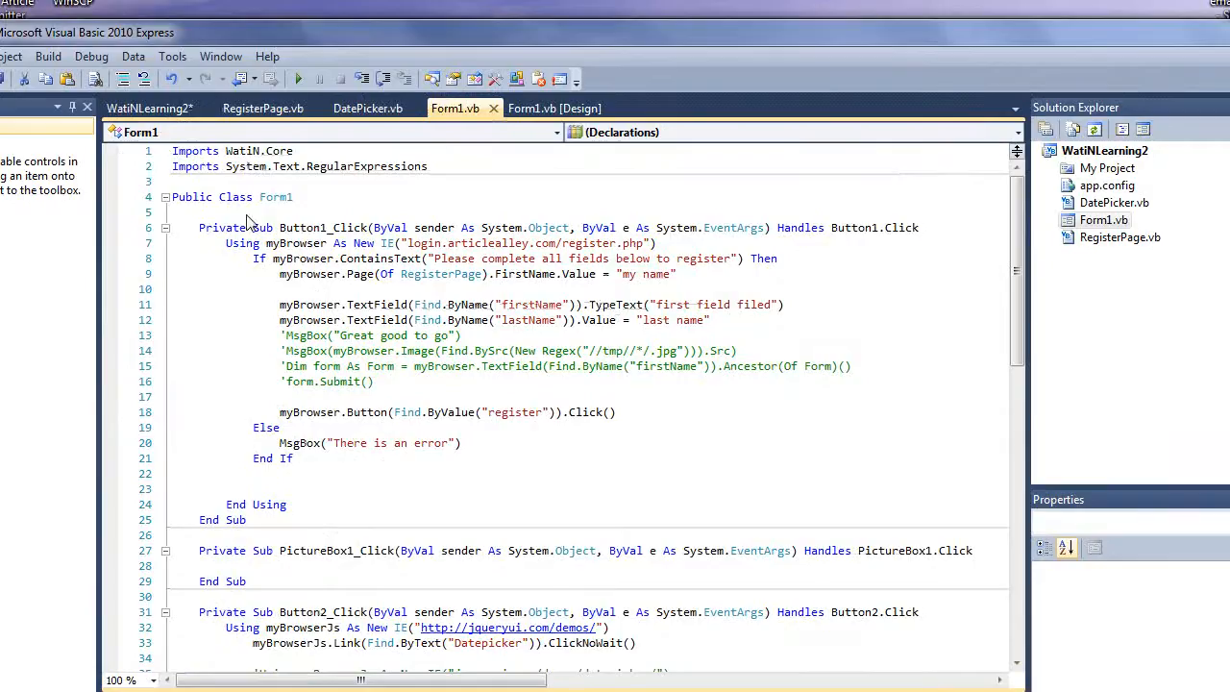
pyautogui.moveTo(455, 168)
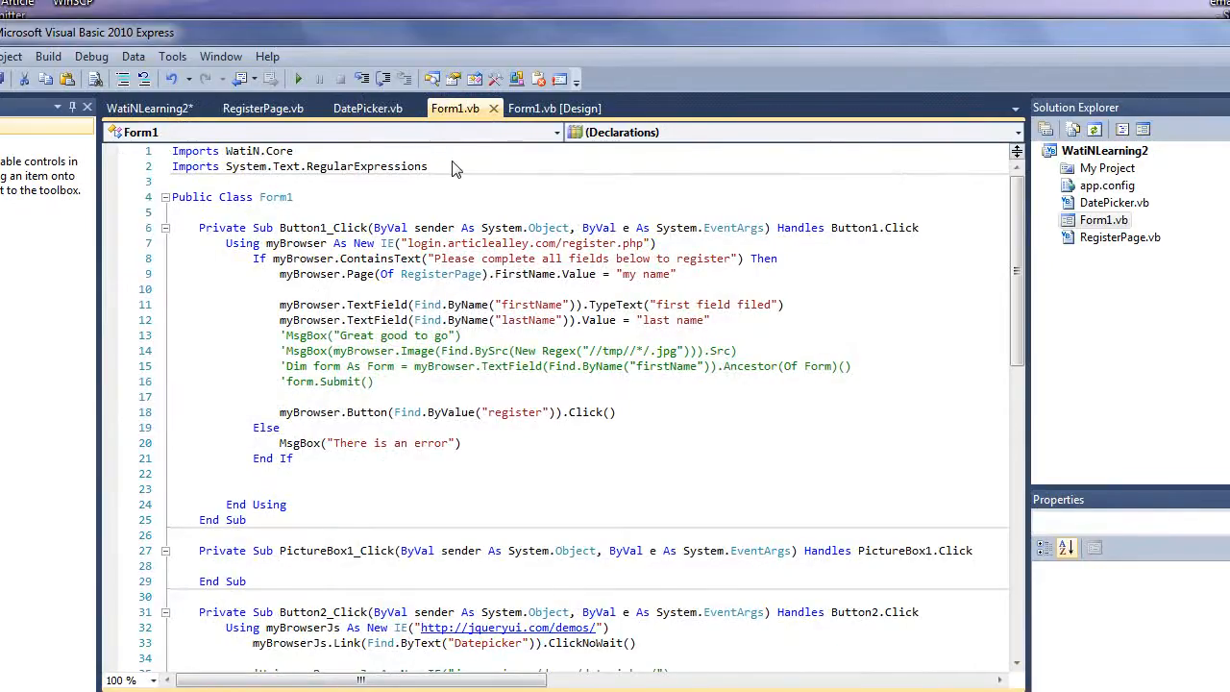
pyautogui.moveTo(456, 108)
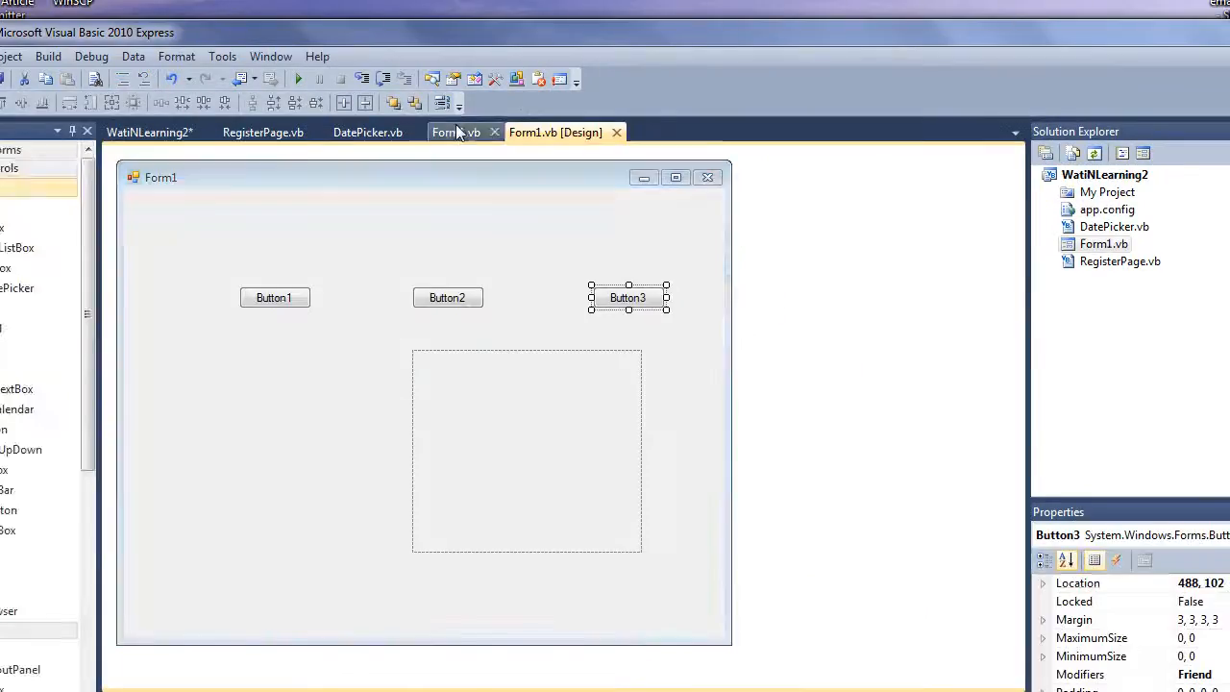
pyautogui.click(456, 131)
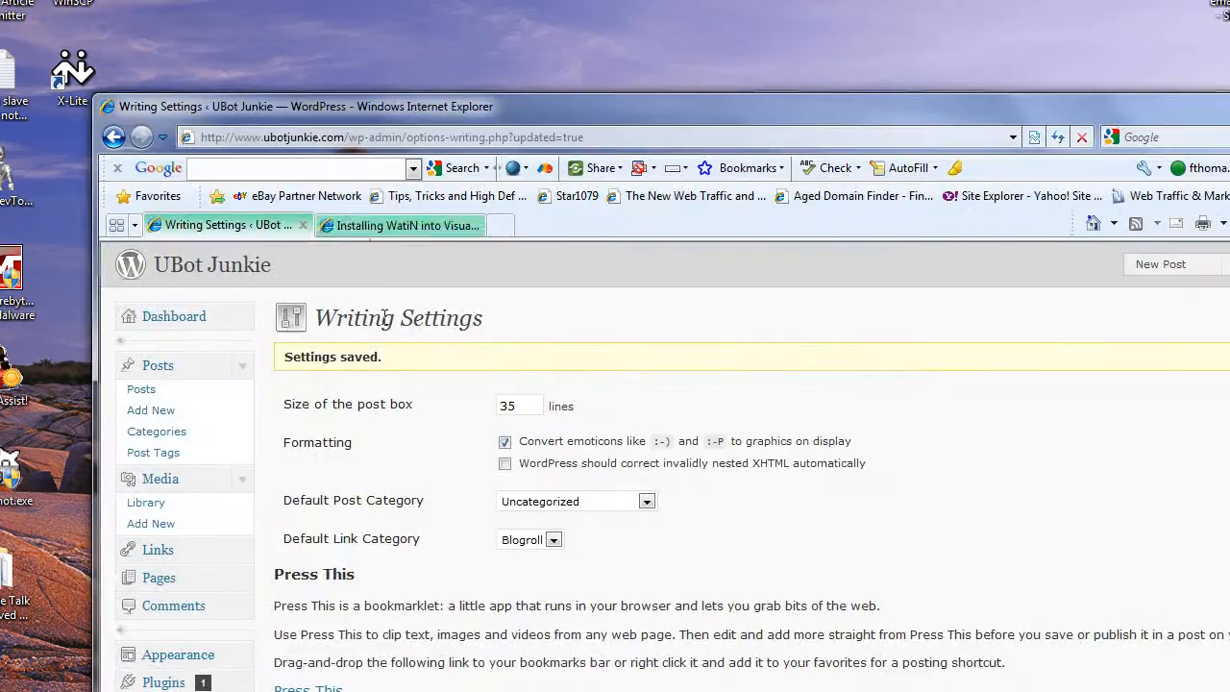
# Step: Switch to the 'Installing WatiN into Visual Studio 2010' tab at step 9
pyautogui.click(399, 225)
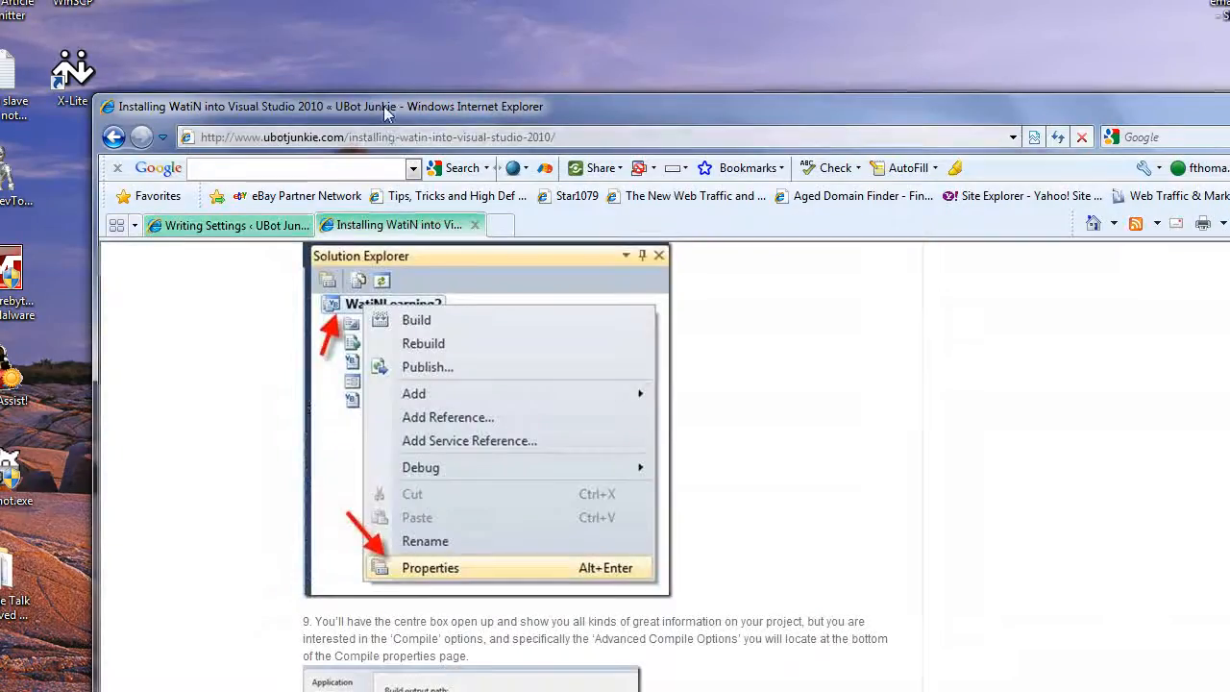